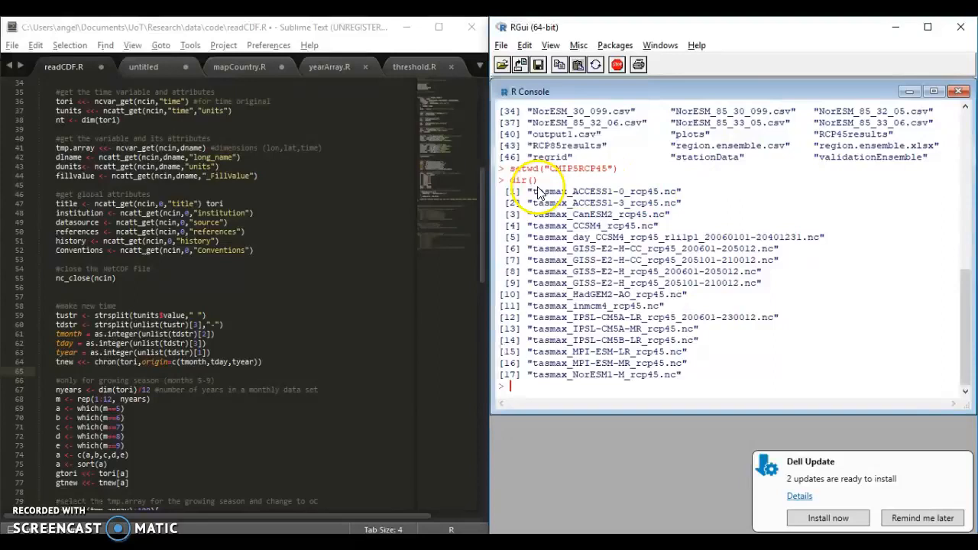
{"action": "mouse_move", "coordinate": [573, 447]}
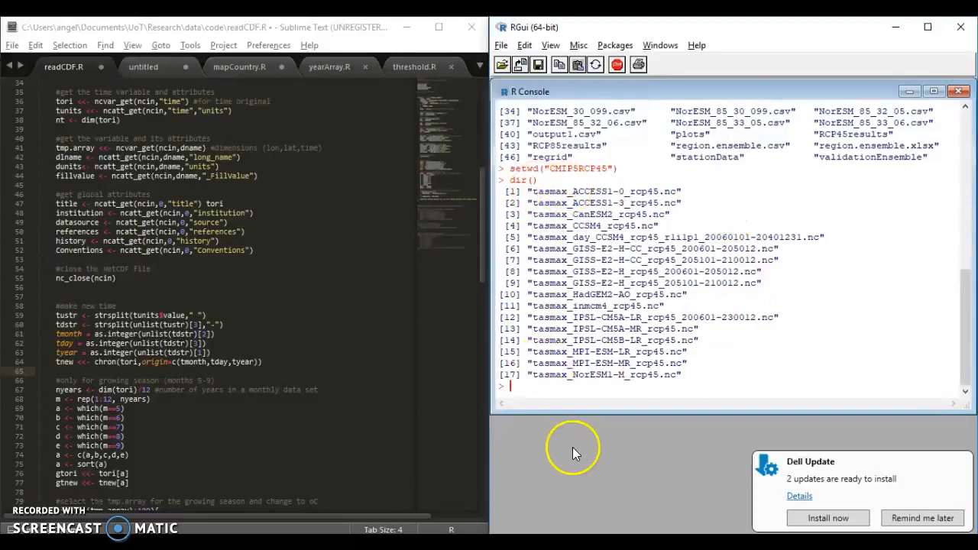
{"action": "mouse_move", "coordinate": [592, 437]}
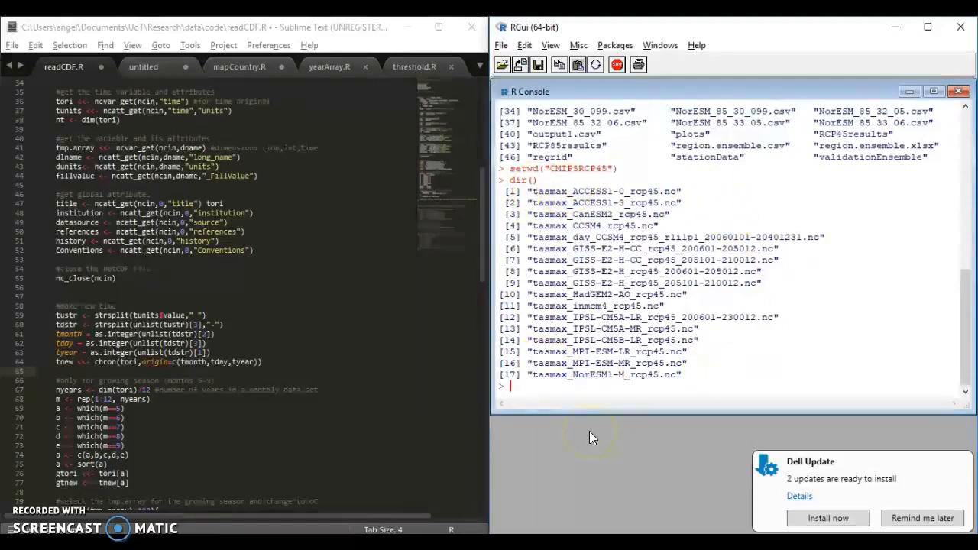
Run library(ncdf4) and open tasmax_ACCESS1-3_rcp45.nc with nc_open, storing it as ncin.
{"action": "type", "text": "ncdf4)"}
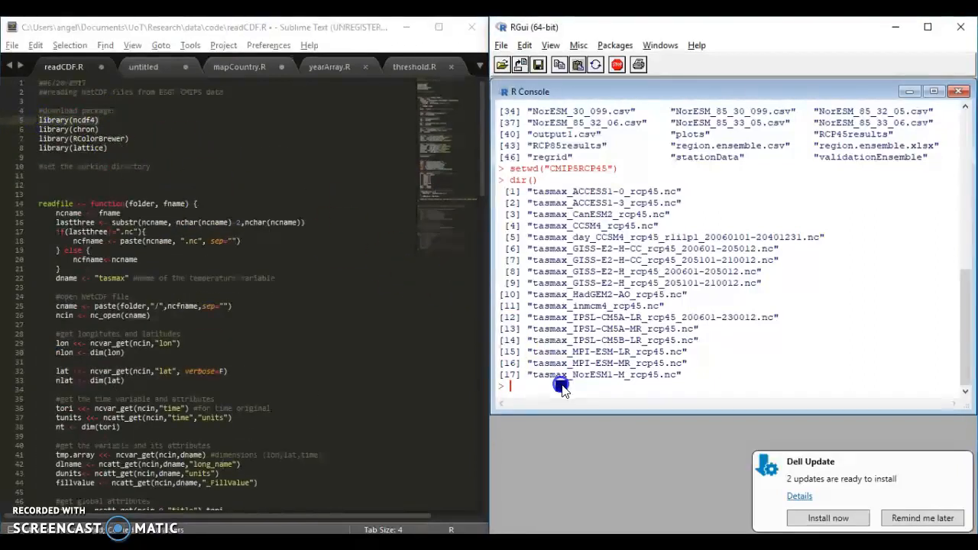
{"action": "type", "text": "library(ncdf4)"}
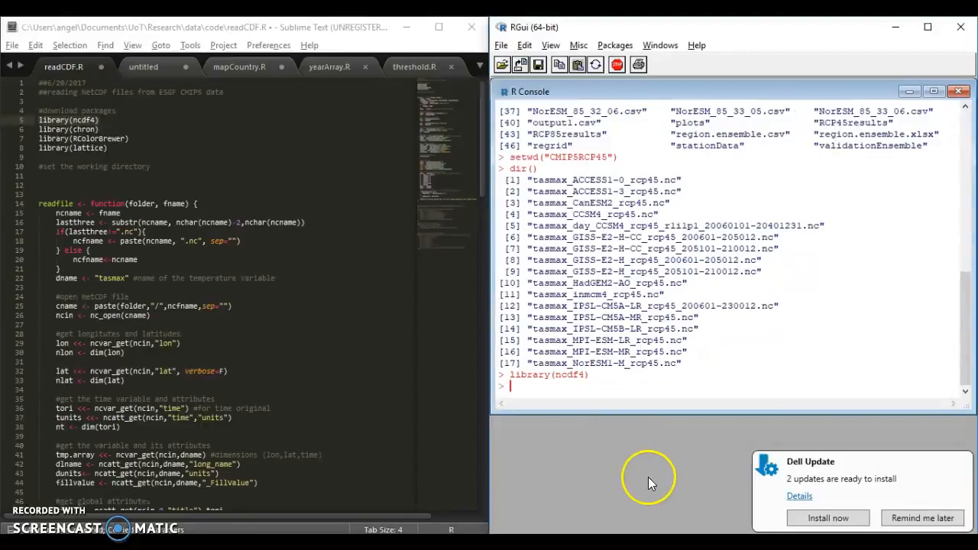
{"action": "mouse_move", "coordinate": [659, 501]}
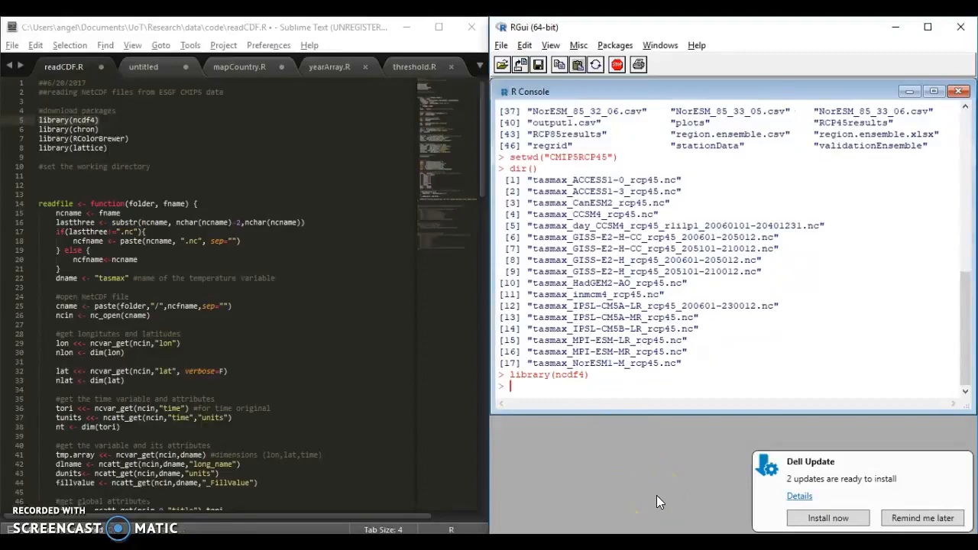
{"action": "type", "text": "ncin <- nc"}
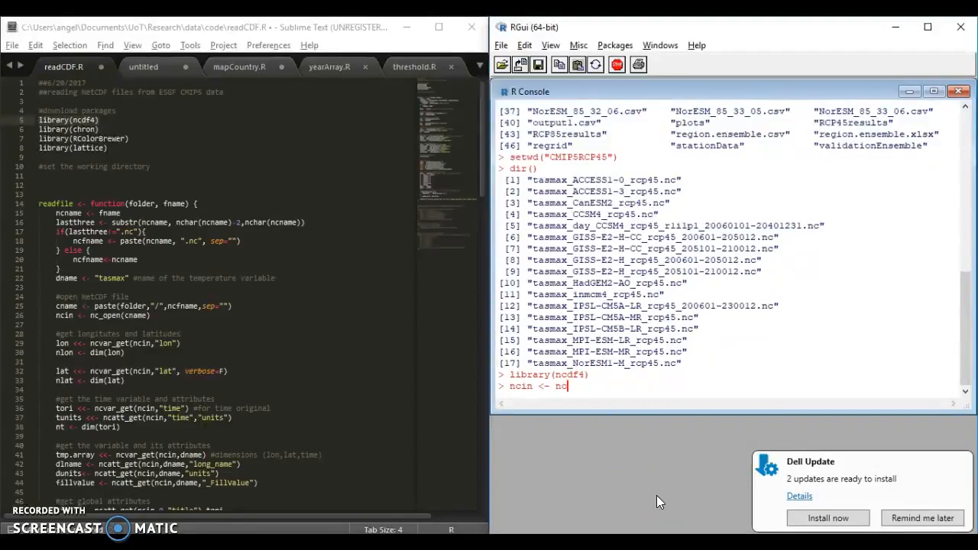
{"action": "type", "text": "_open"}
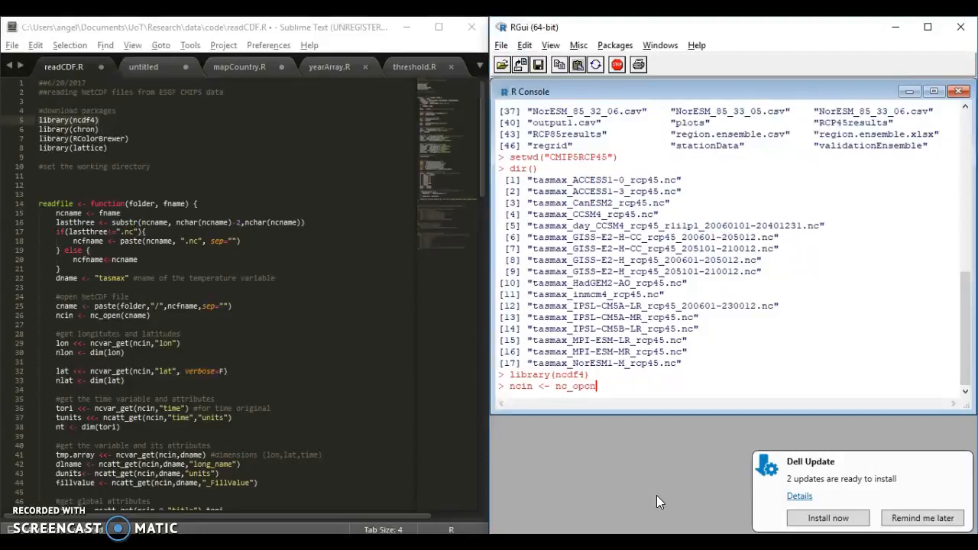
{"action": "type", "text": "(\""}
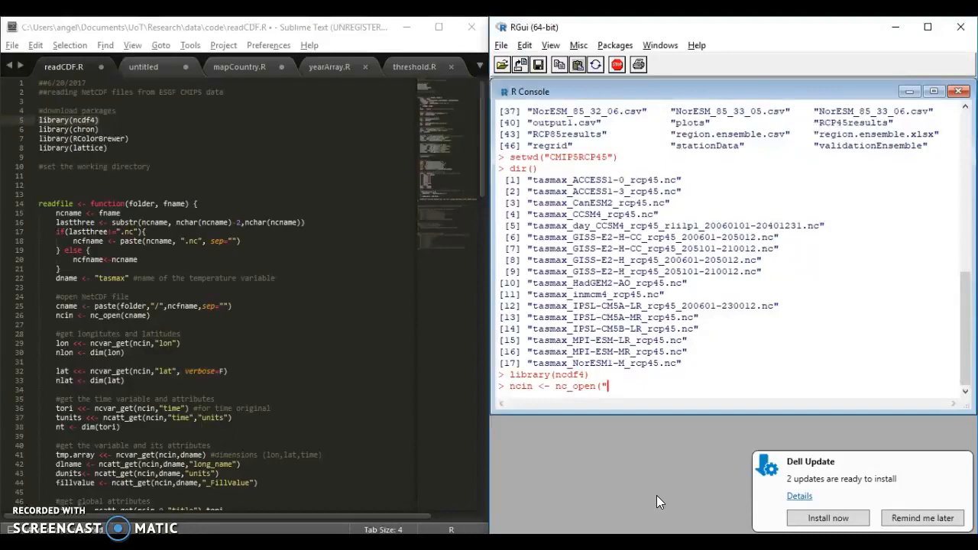
{"action": "type", "text": "tasmax_"}
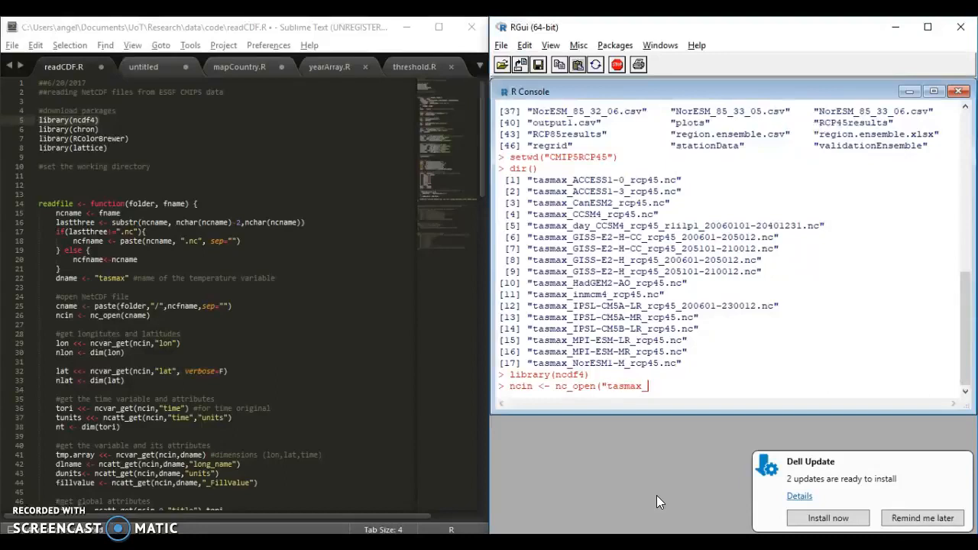
{"action": "mouse_move", "coordinate": [573, 375]}
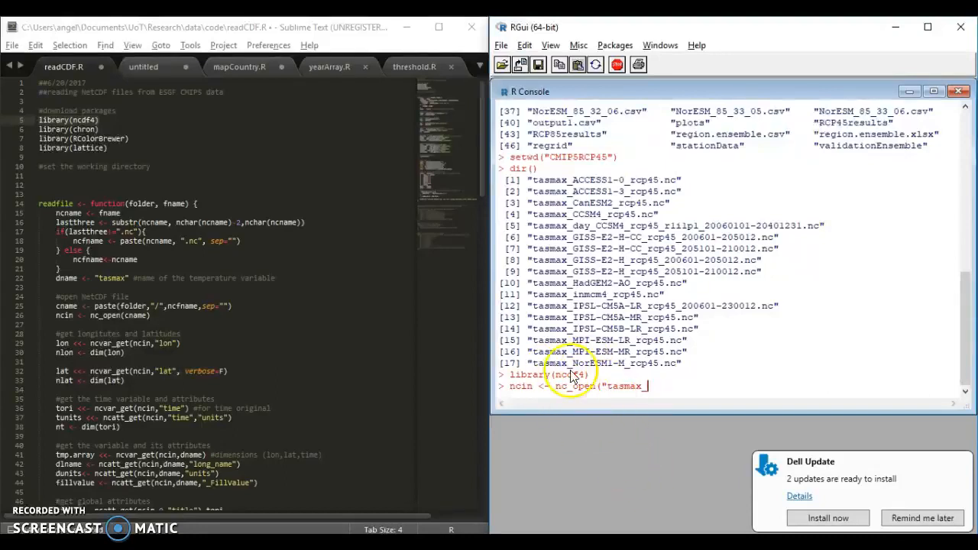
{"action": "mouse_move", "coordinate": [732, 394]}
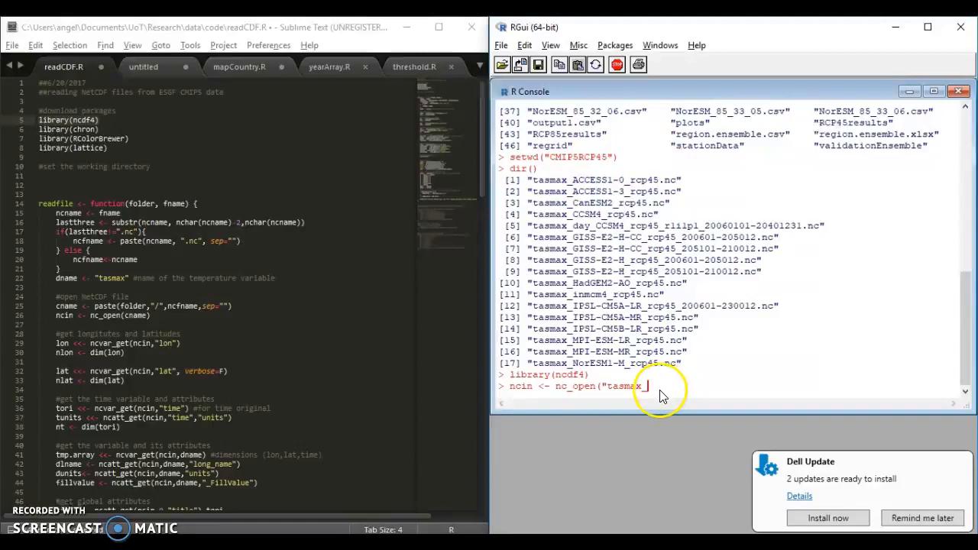
{"action": "mouse_move", "coordinate": [674, 443]}
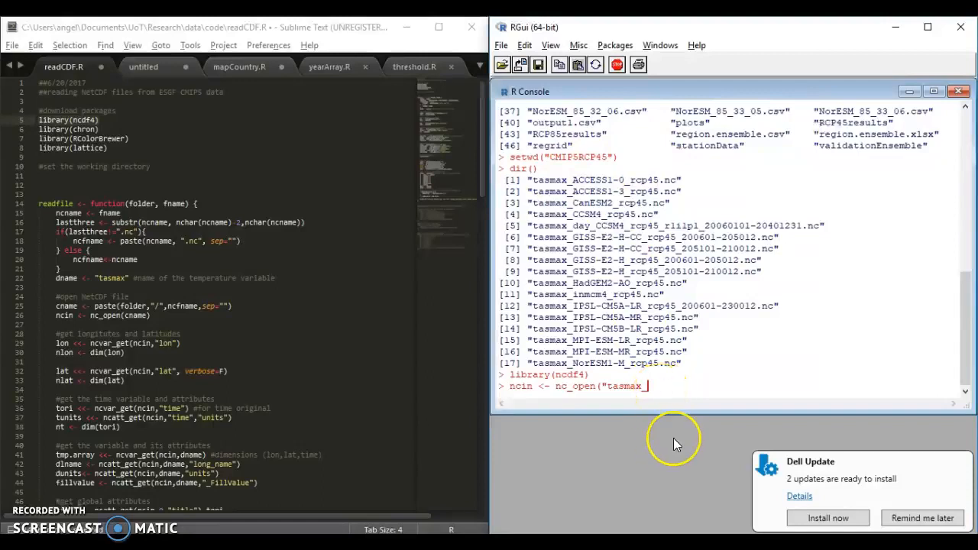
{"action": "mouse_move", "coordinate": [676, 445]}
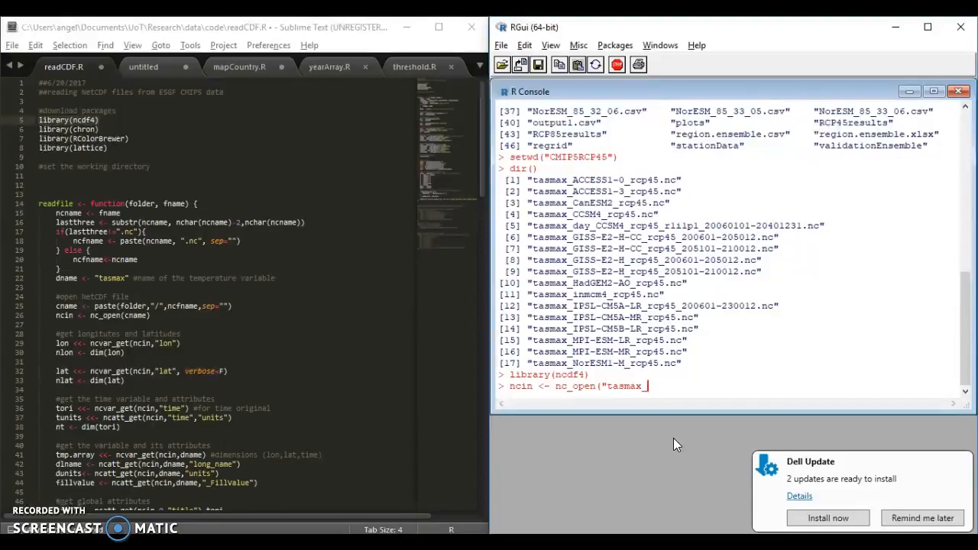
{"action": "type", "text": "ACCESS1-3_rcp45.nc\")"}
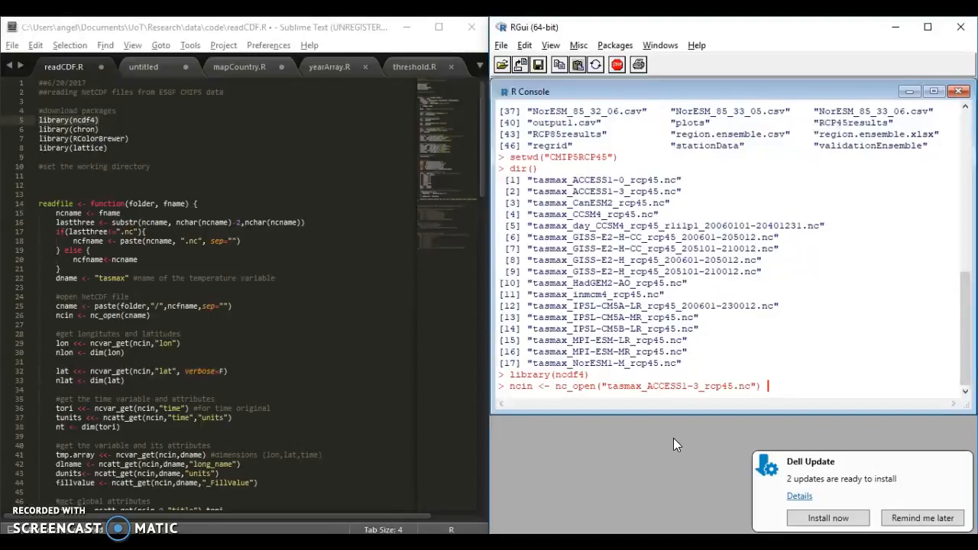
{"action": "key", "text": "Return"}
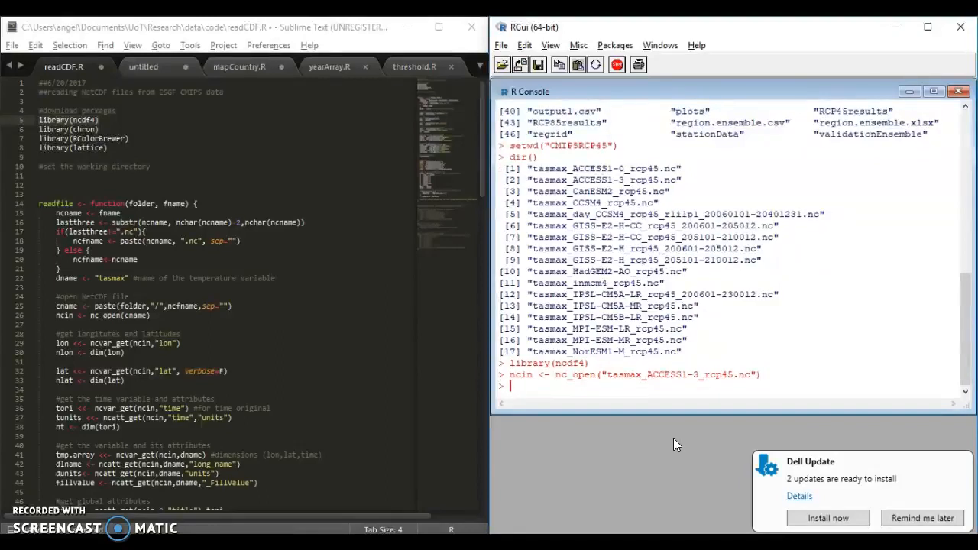
Read the latitude variable from ncin into lat with ncvar_get.
{"action": "type", "text": "lat <-"}
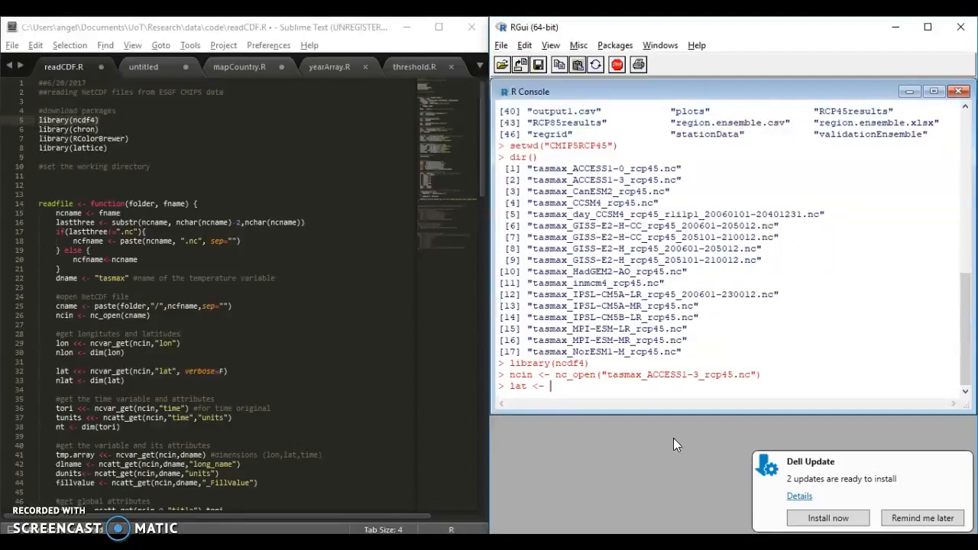
{"action": "type", "text": "ncvar_get"}
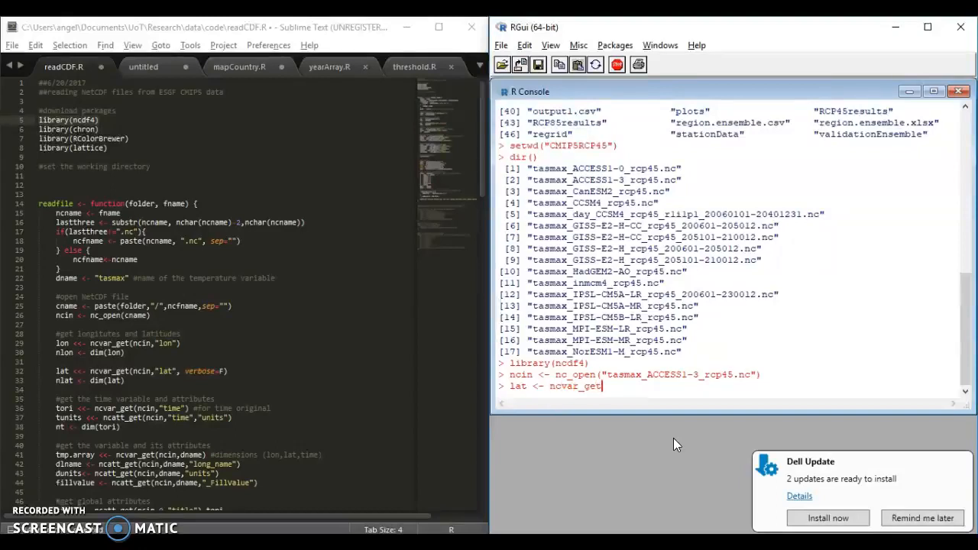
{"action": "type", "text": "(ncin"}
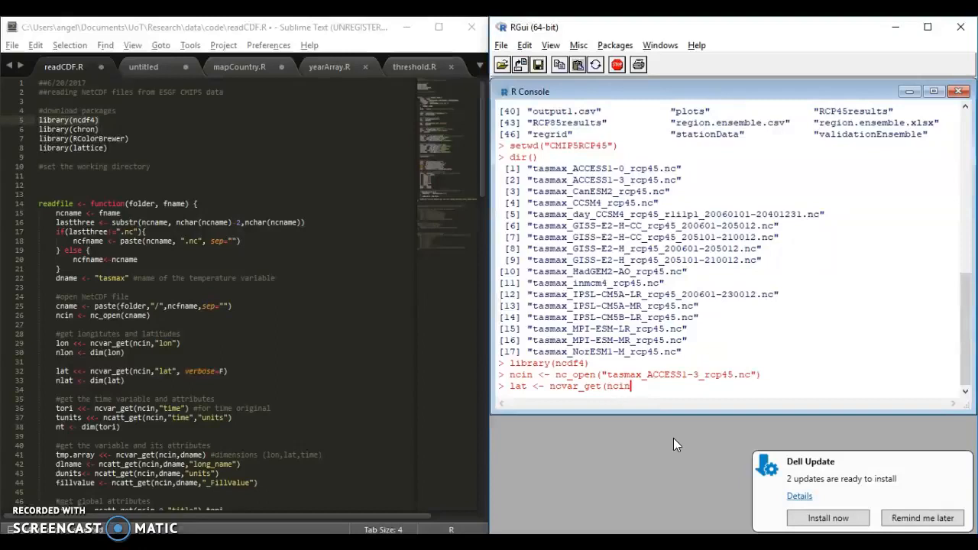
{"action": "type", "text": ",\"lat\""}
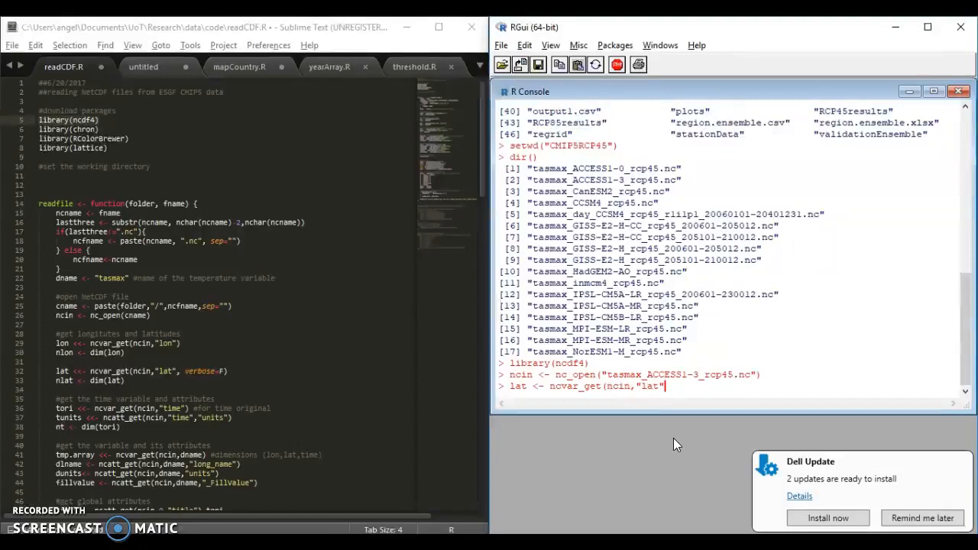
{"action": "type", "text": ")"}
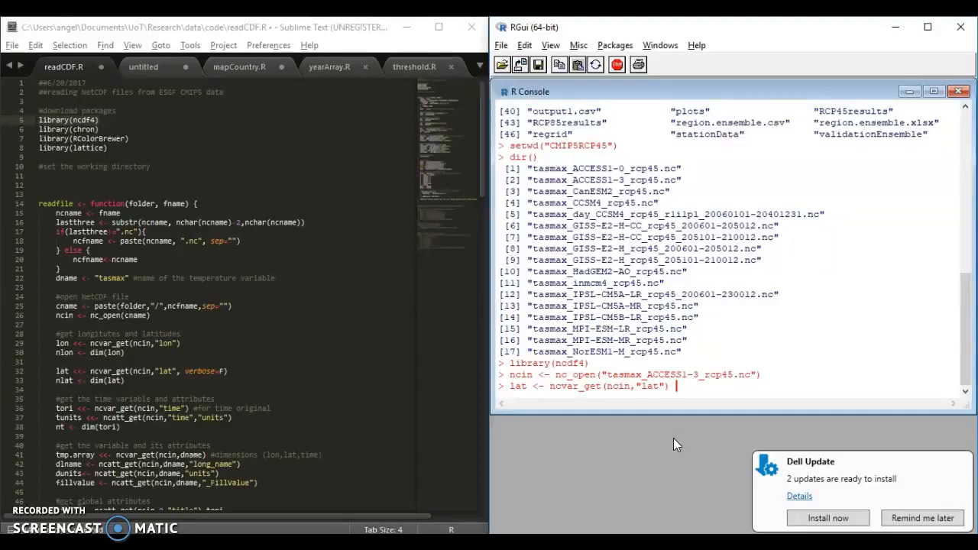
{"action": "key", "text": "Return"}
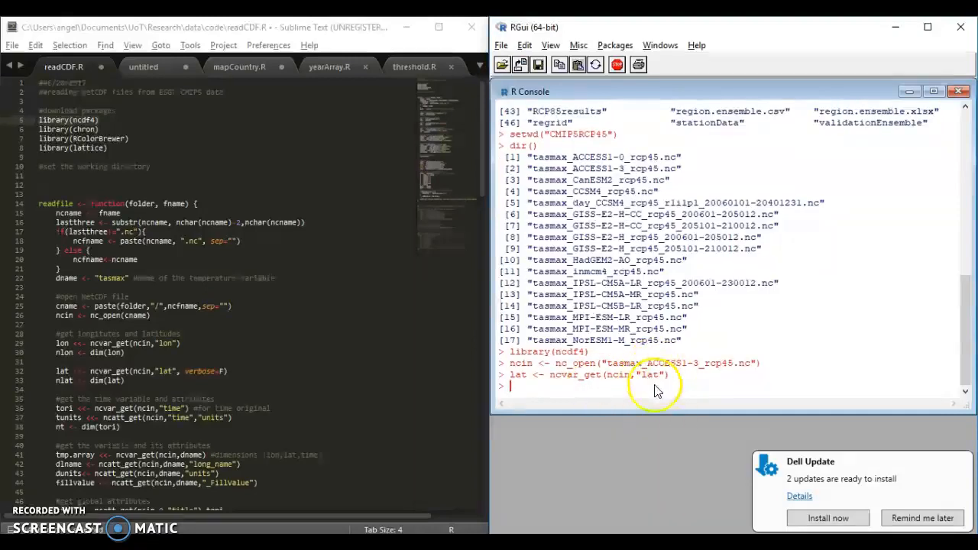
{"action": "mouse_move", "coordinate": [647, 382]}
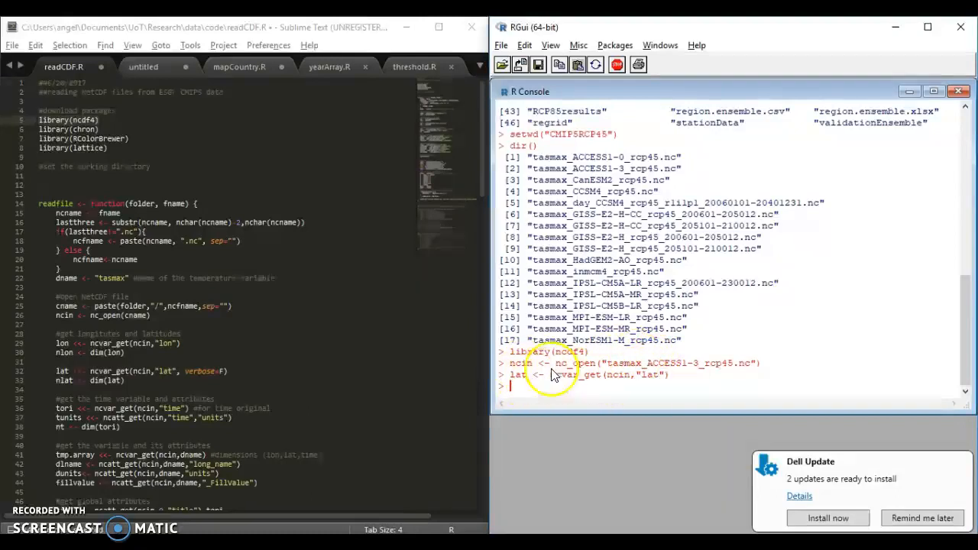
Read longitude into lon and time into tori, then print tori[1] (732326.5).
{"action": "type", "text": "lon <-"}
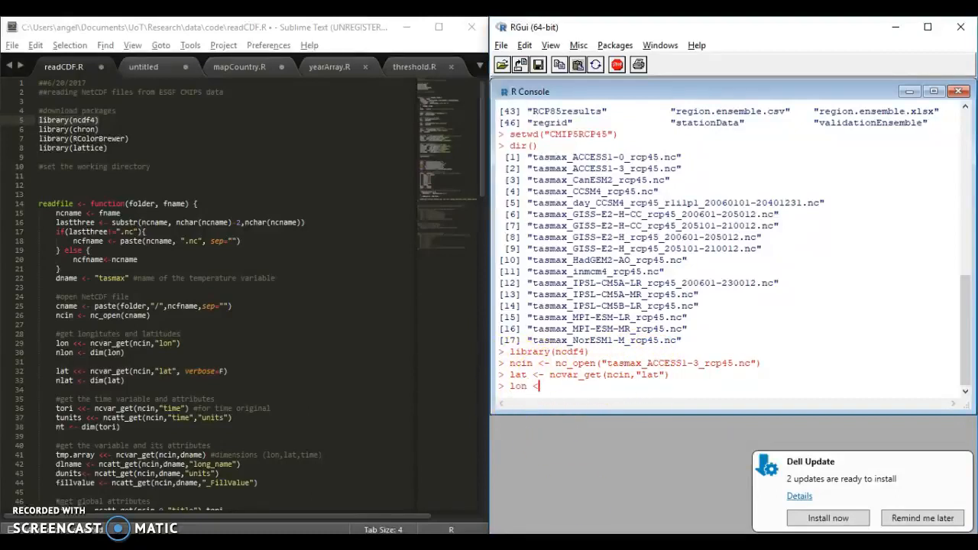
{"action": "type", "text": "ncvar"}
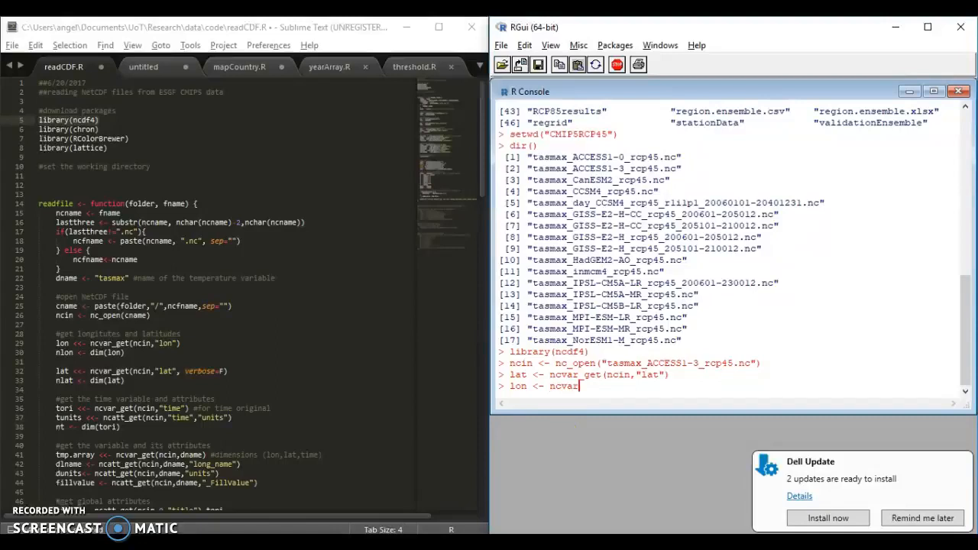
{"action": "type", "text": "_get(ncin,\"lon"}
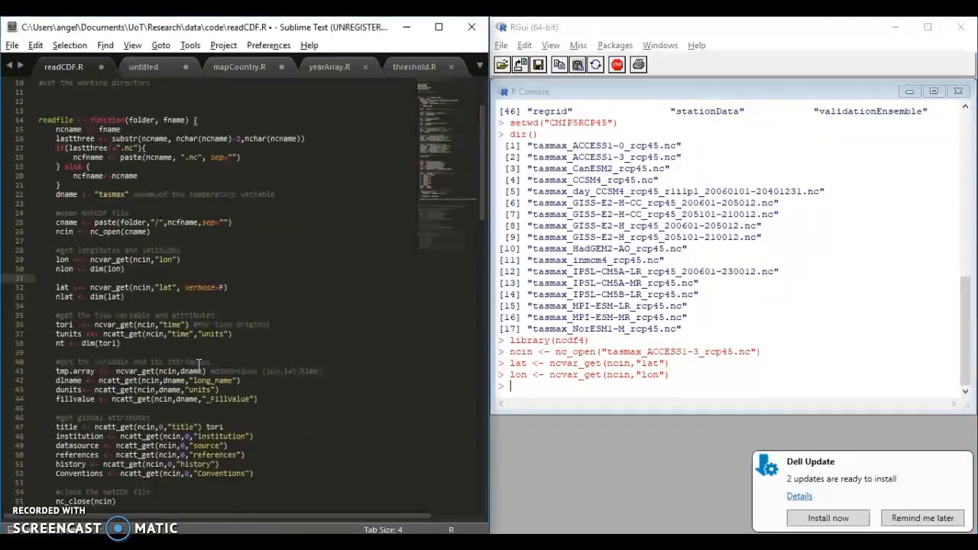
{"action": "type", "text": "t"}
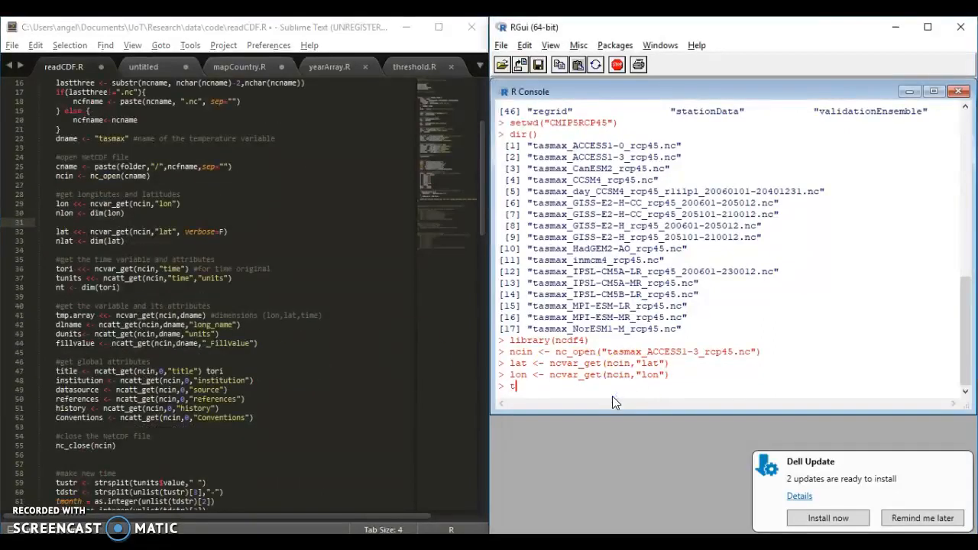
{"action": "type", "text": "ori <- ncvar_get(ncin,\"time"}
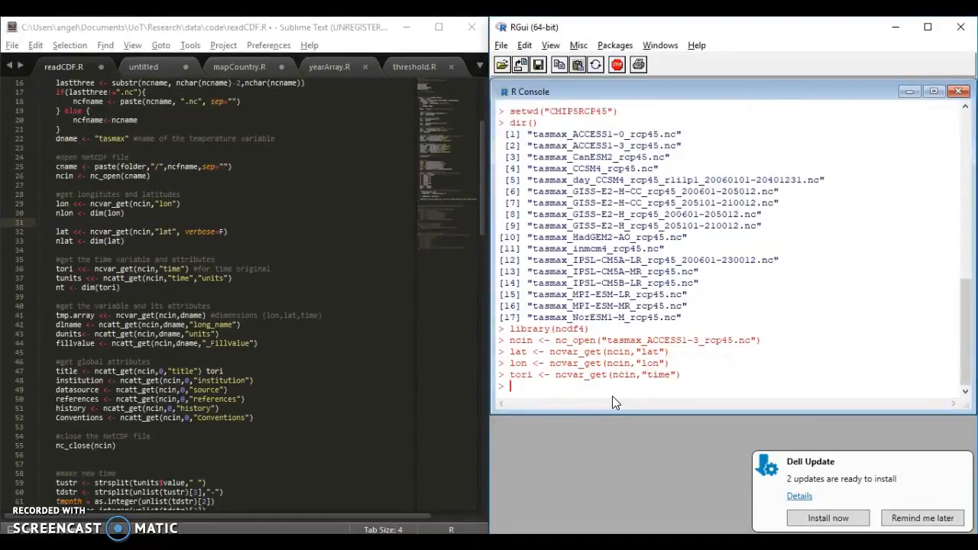
{"action": "type", "text": "tori[1]"}
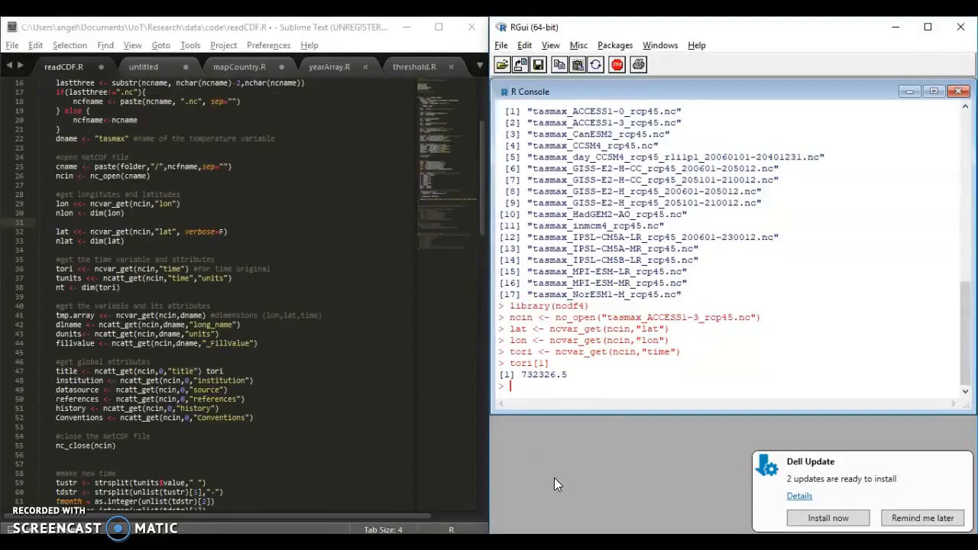
Store the time units attribute in tunits and print it: 'days since 0001-01-01'.
{"action": "type", "text": "tunit <- ncat"}
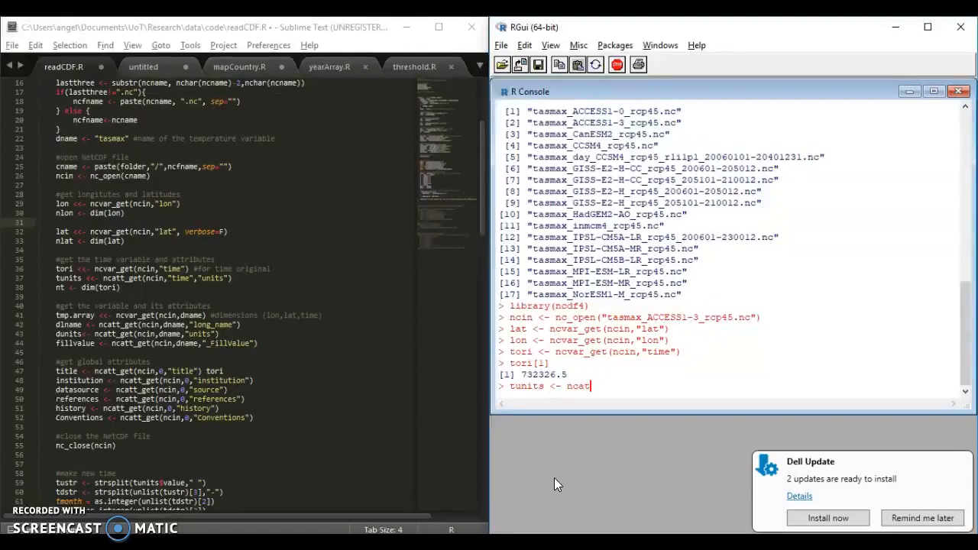
{"action": "type", "text": "_get(ncin"}
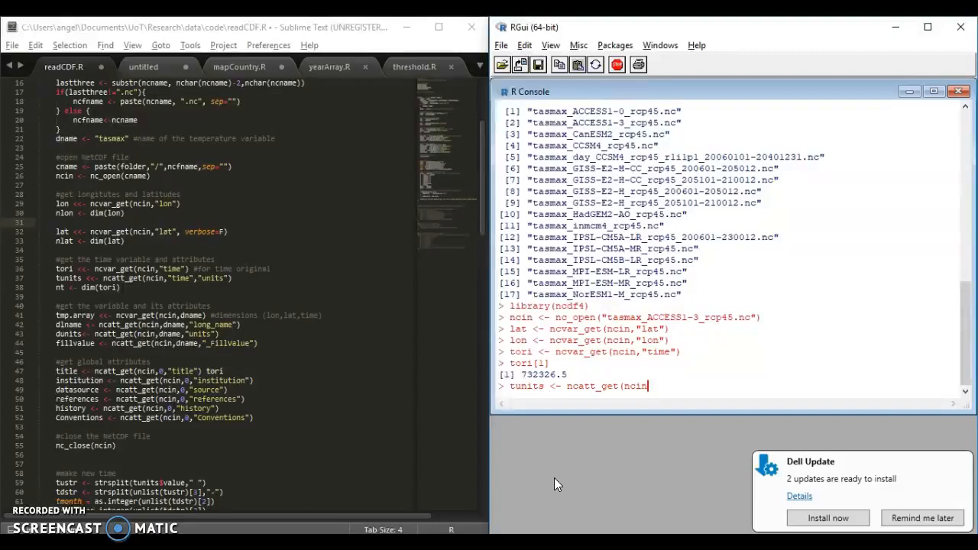
{"action": "type", "text": "time\",units"}
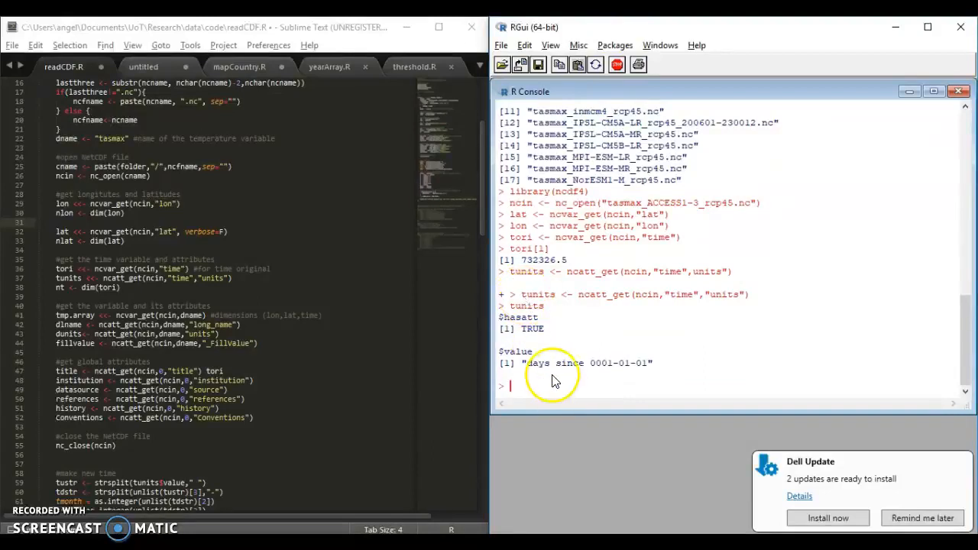
{"action": "mouse_move", "coordinate": [617, 376]}
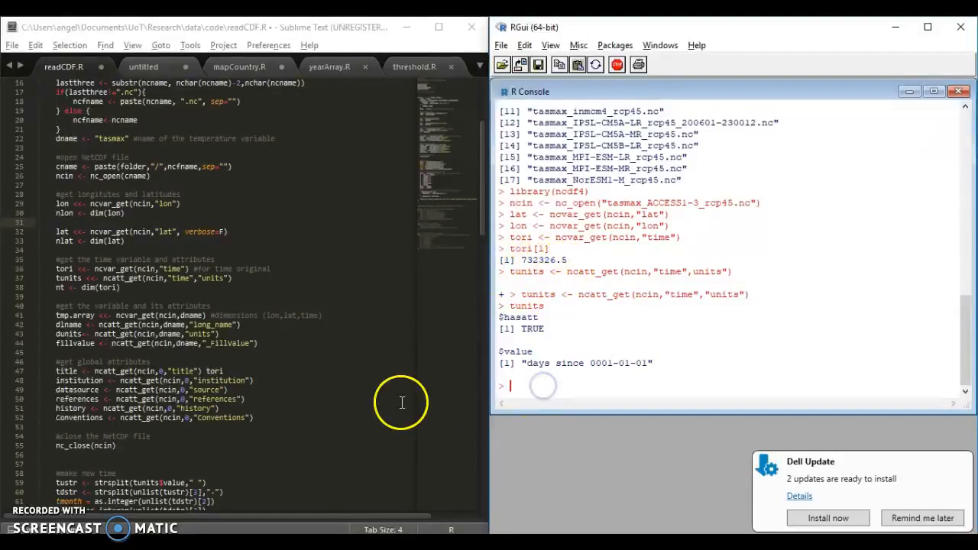
{"action": "scroll", "scroll_direction": "down", "scroll_amount": 3}
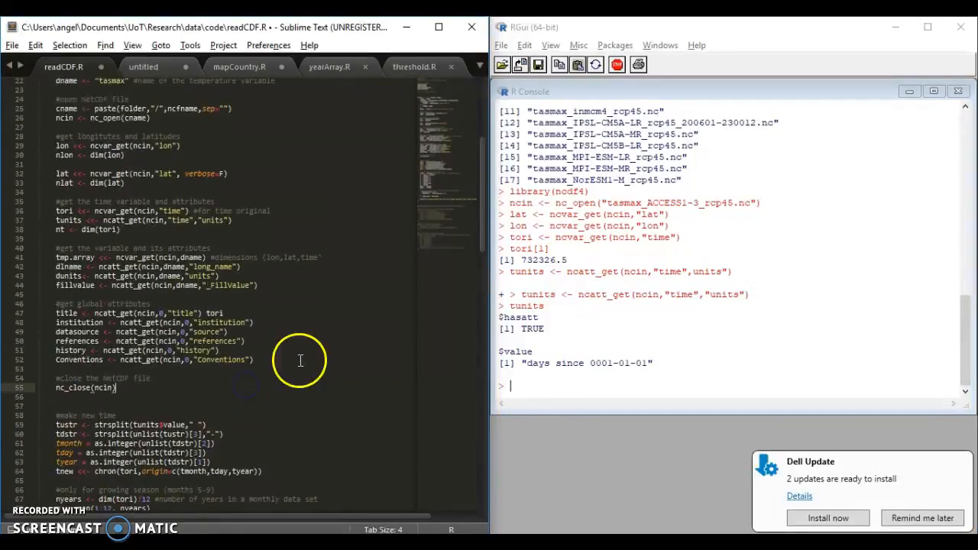
{"action": "left_click", "coordinate": [649, 361]}
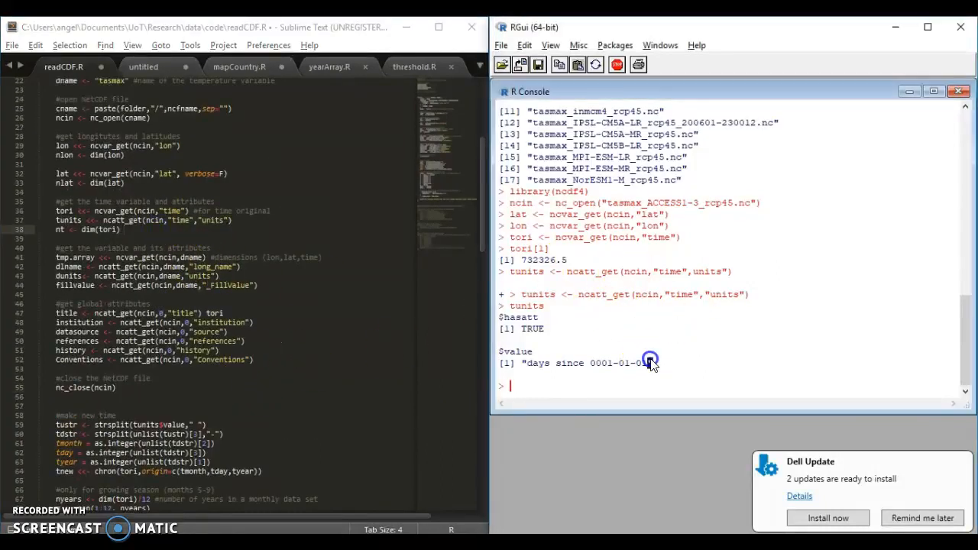
Set nt from dim(tori) (1140 steps), compute 1140/12 = 95 years, and parse month, day, year.
{"action": "type", "text": "nt <-"}
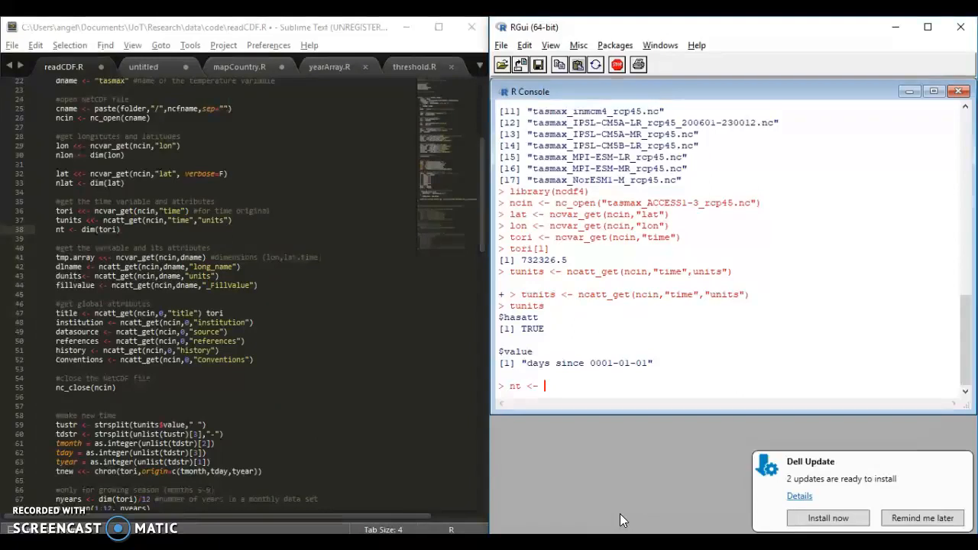
{"action": "type", "text": "dim (tori"}
{"action": "type", "text": "nt"}
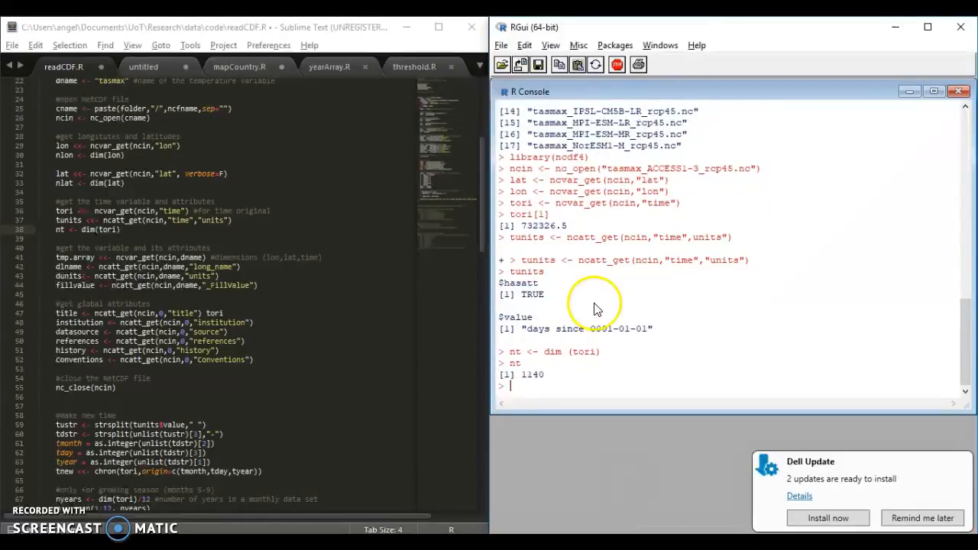
{"action": "mouse_move", "coordinate": [502, 425]}
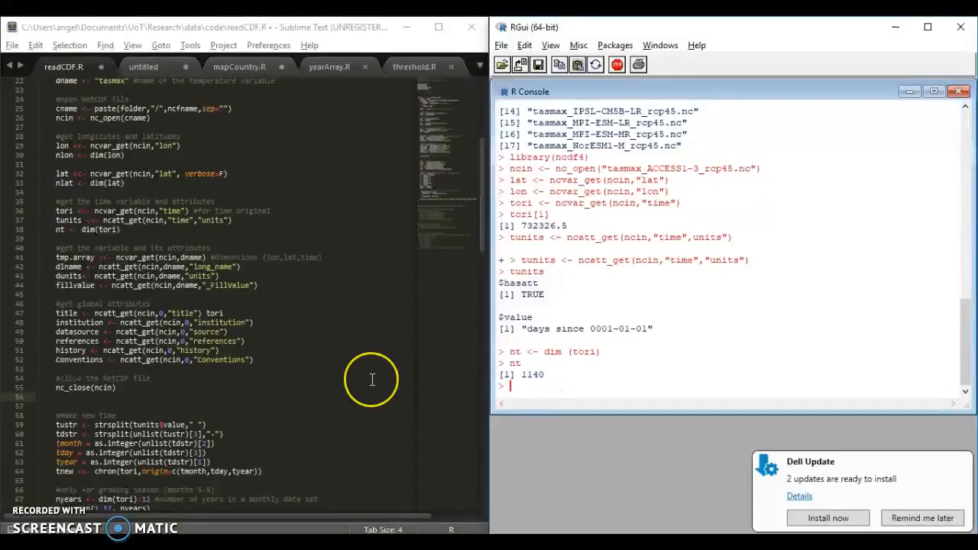
{"action": "type", "text": "1140/12"}
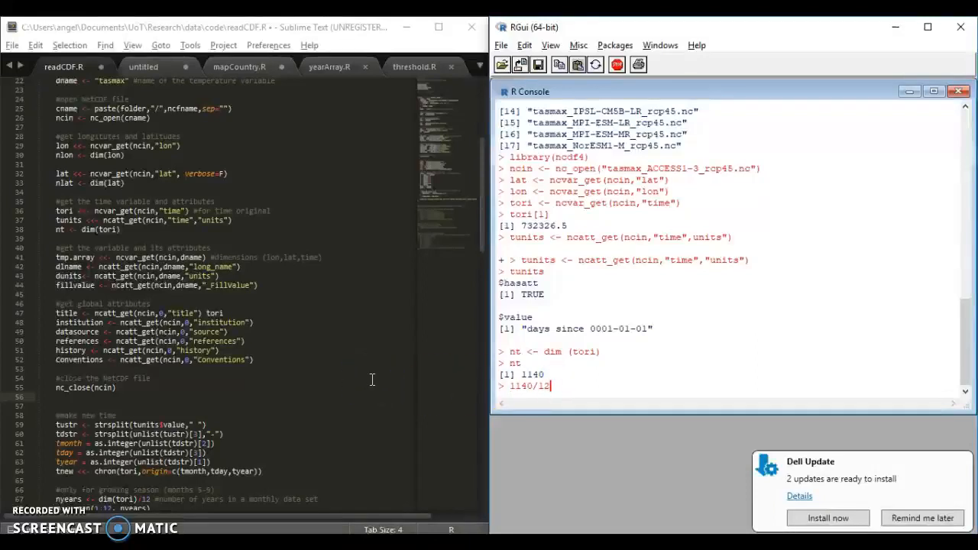
{"action": "key", "text": "Return"}
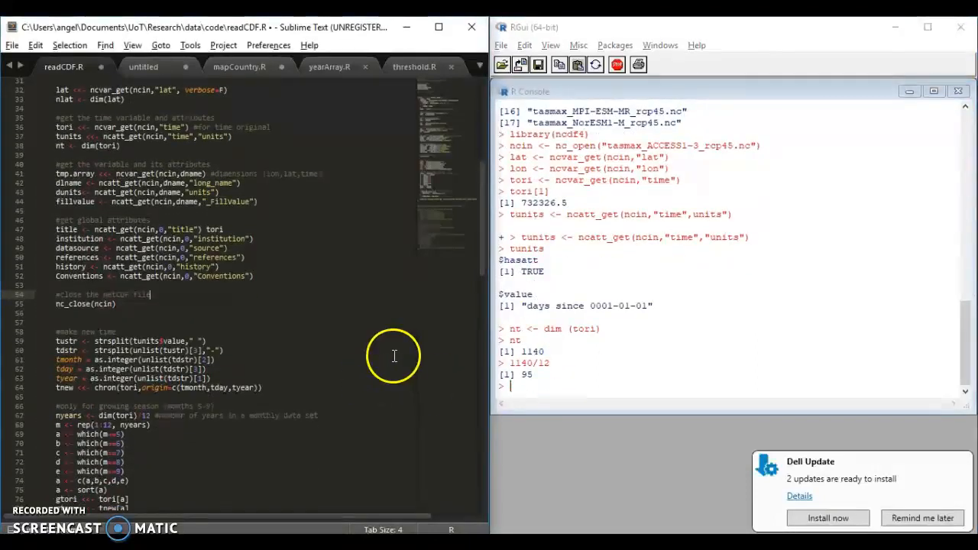
{"action": "scroll", "scroll_direction": "down", "scroll_amount": 3}
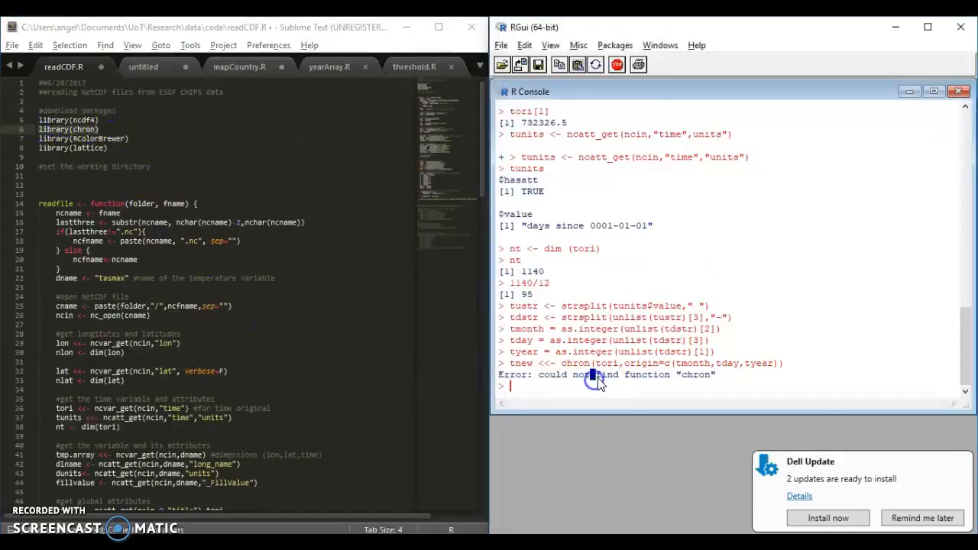
Load chron, rebuild tnew, and print tnew[1] (01/16/06) and tnew[1140].
{"action": "type", "text": "library(chron)"}
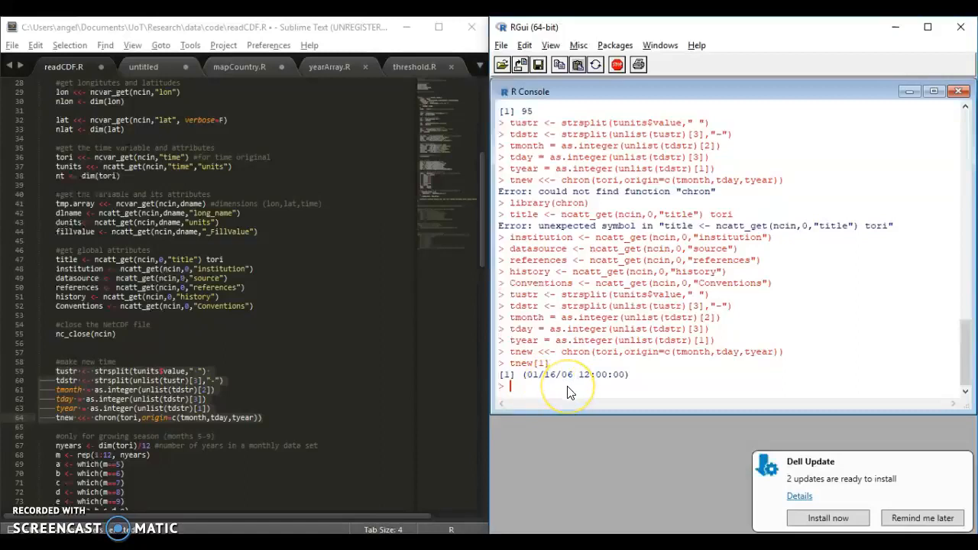
{"action": "type", "text": "tnew["}
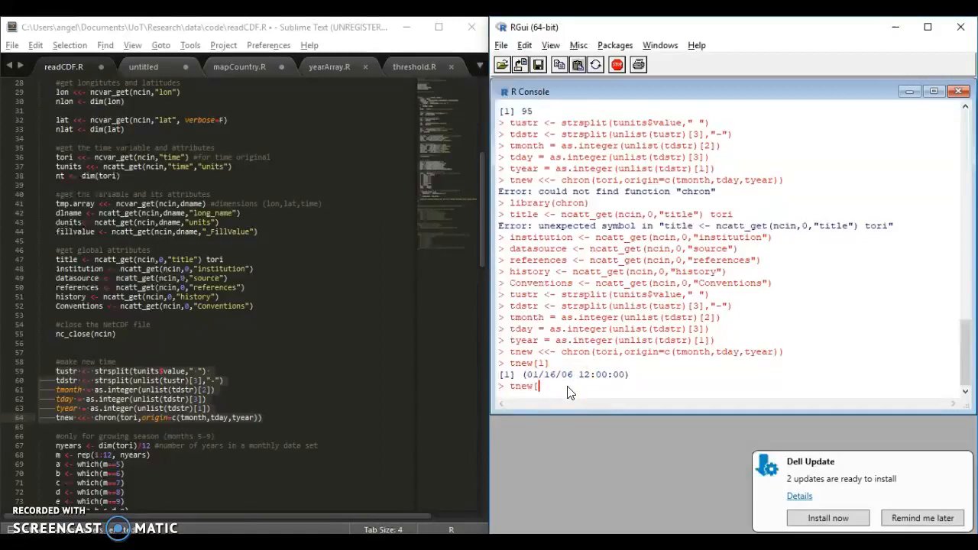
{"action": "type", "text": "1140"}
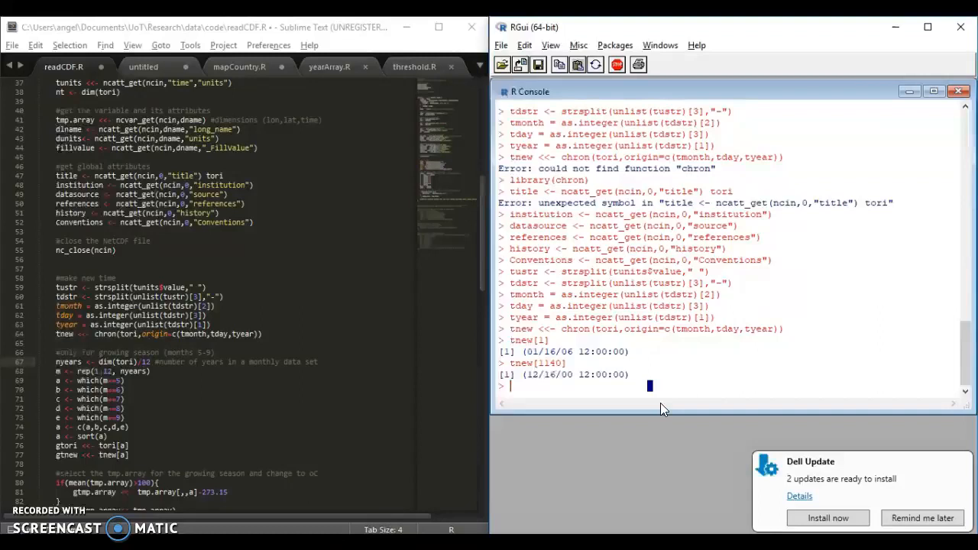
Read tasmax into tmp.array and check dim(tmp.array) against 192*145*1140 = 31,737,600.
{"action": "type", "text": "tmp."}
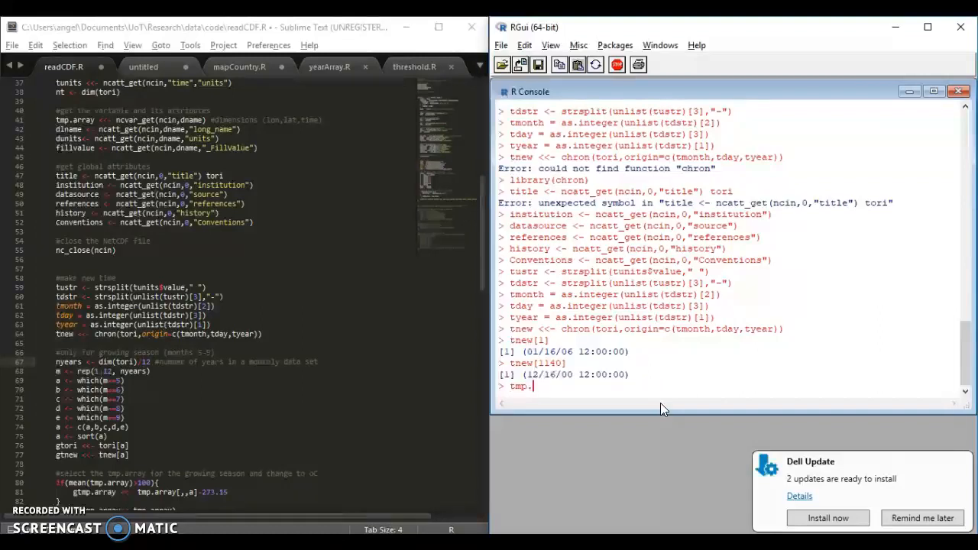
{"action": "type", "text": "array <-"}
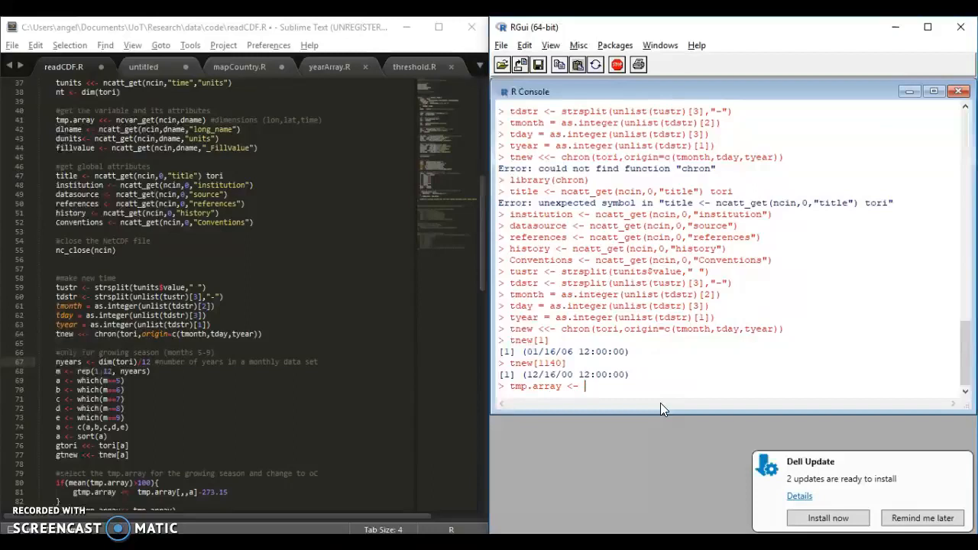
{"action": "mouse_move", "coordinate": [648, 362]}
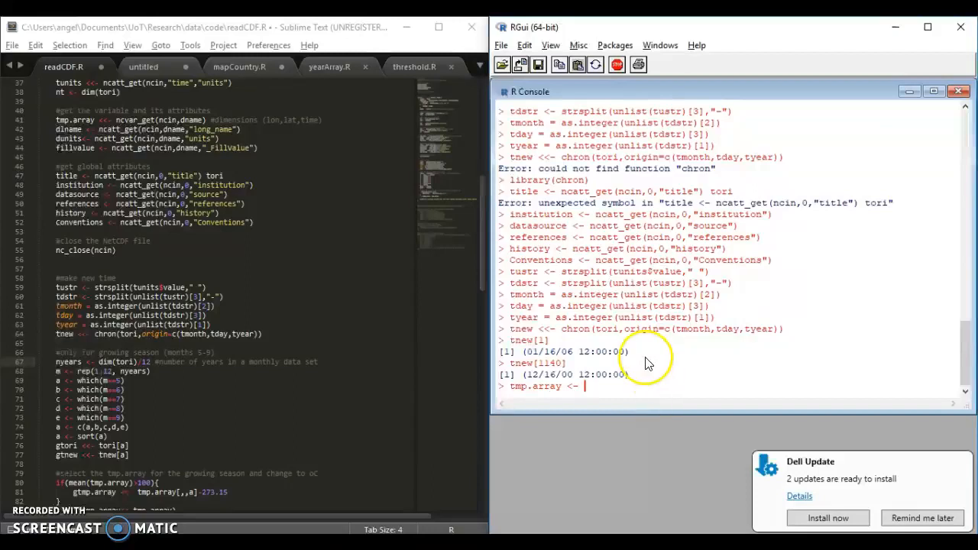
{"action": "type", "text": "ncvar_Get"}
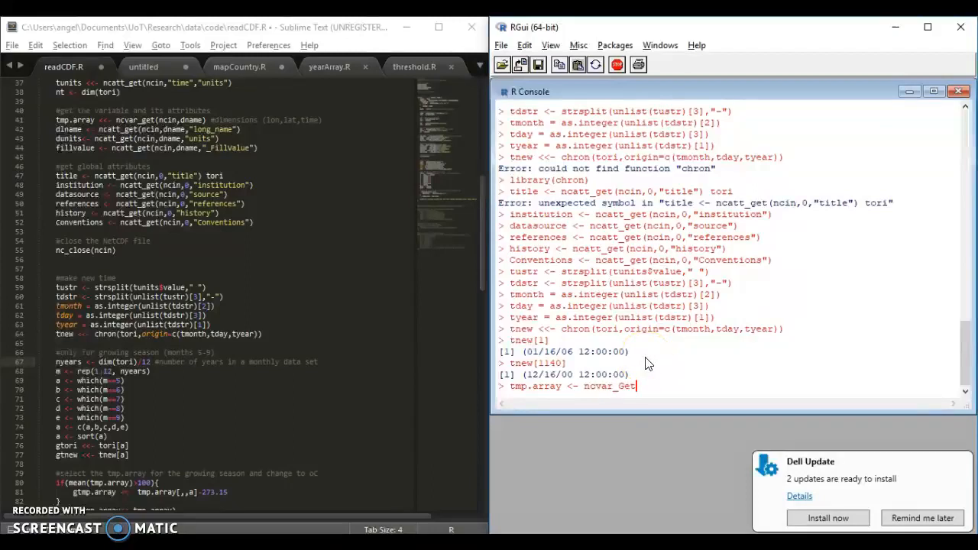
{"action": "type", "text": "ncin"}
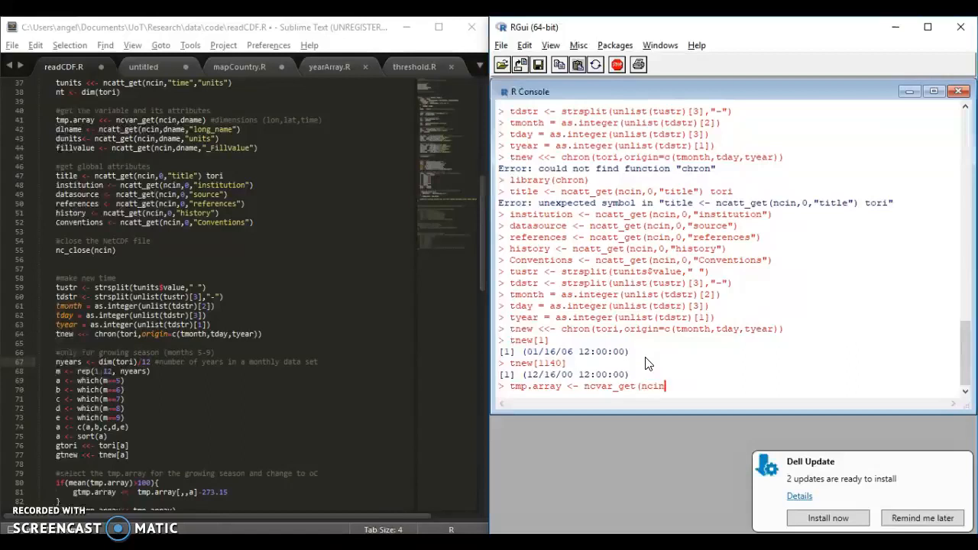
{"action": "type", "text": "\"tasx"}
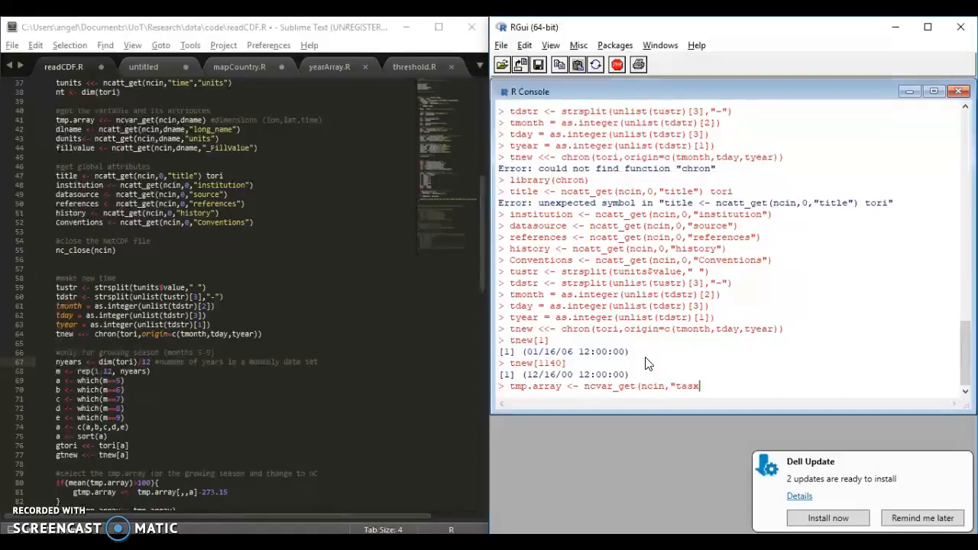
{"action": "type", "text": "max\")"}
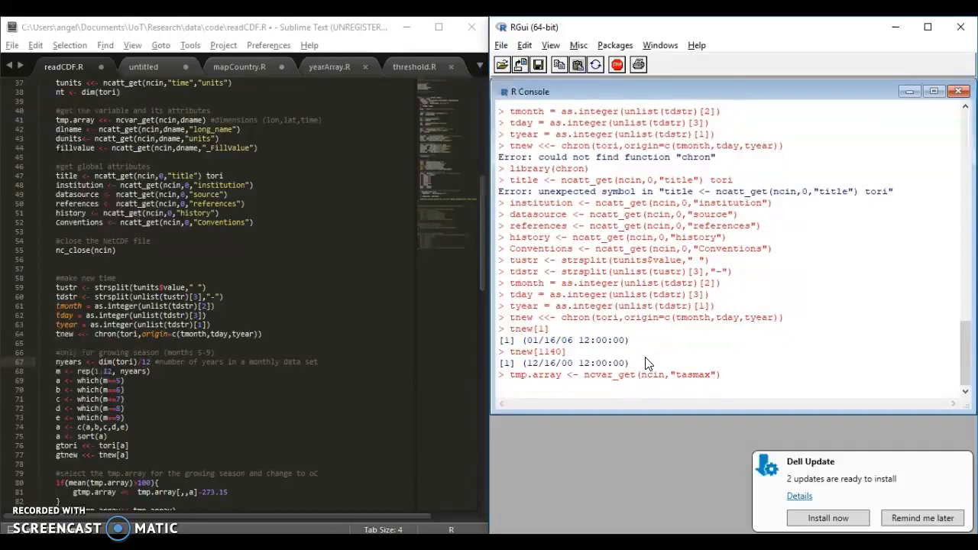
{"action": "type", "text": "dim("}
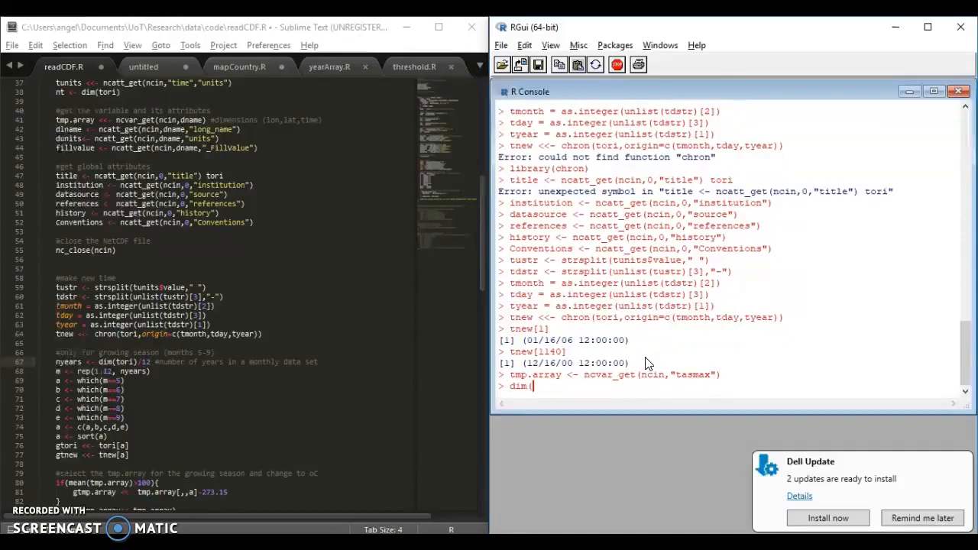
{"action": "type", "text": "tmp.array"}
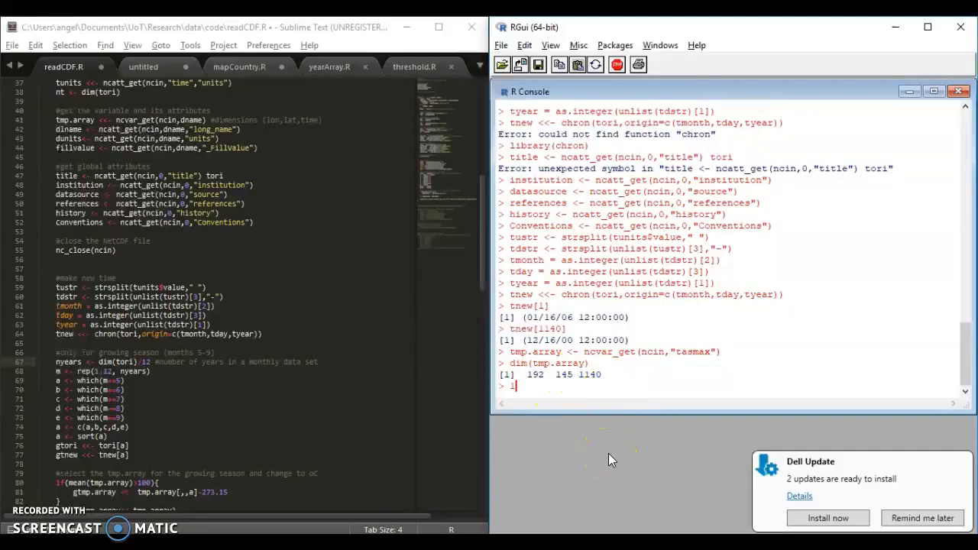
{"action": "type", "text": "192*145/11"}
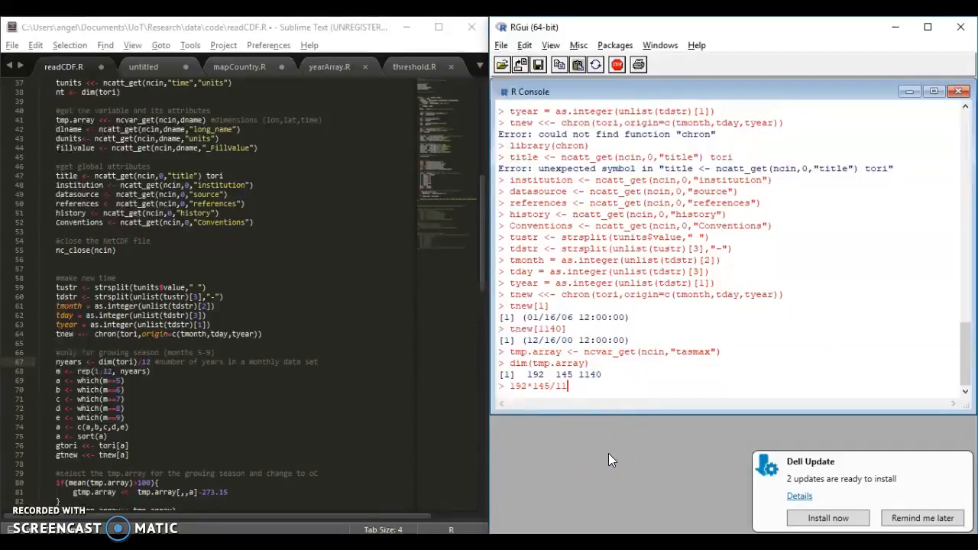
{"action": "type", "text": "*"}
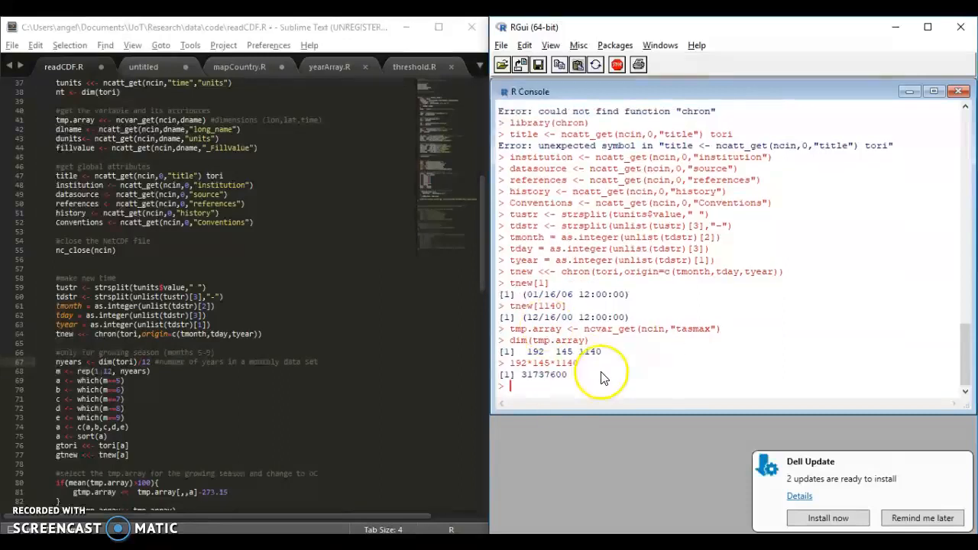
{"action": "mouse_move", "coordinate": [551, 470]}
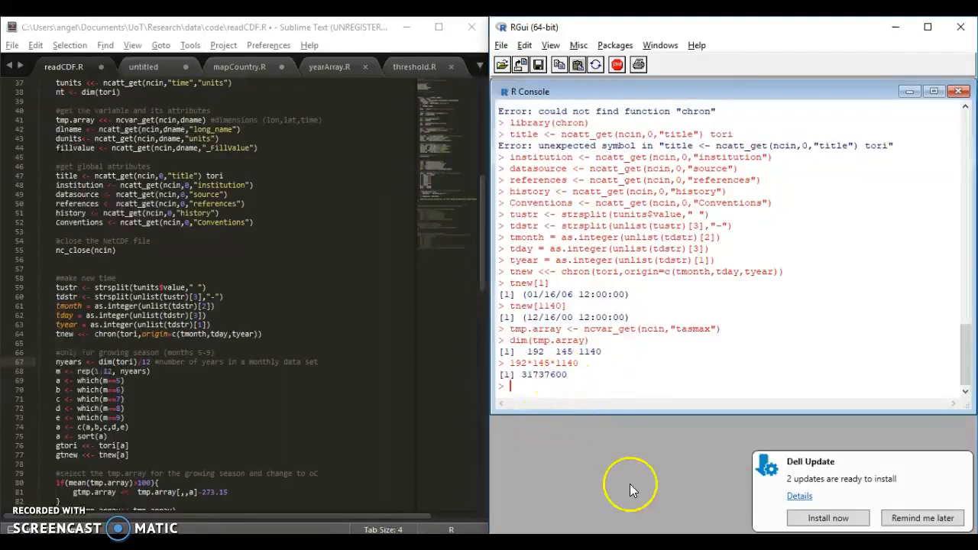
{"action": "mouse_move", "coordinate": [654, 497]}
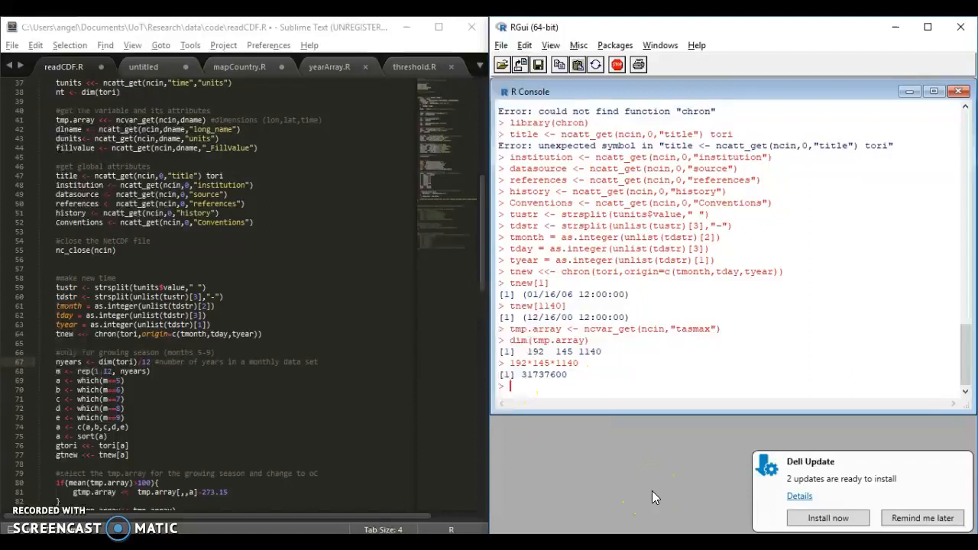
{"action": "type", "text": "d"}
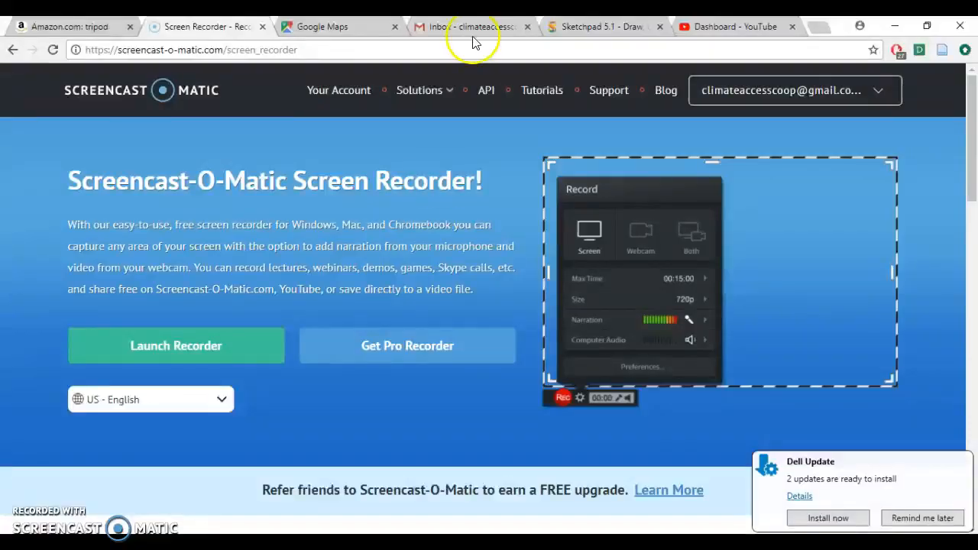
Switch Chrome to the Sketchpad 5.1 tab.
{"action": "left_click", "coordinate": [604, 26]}
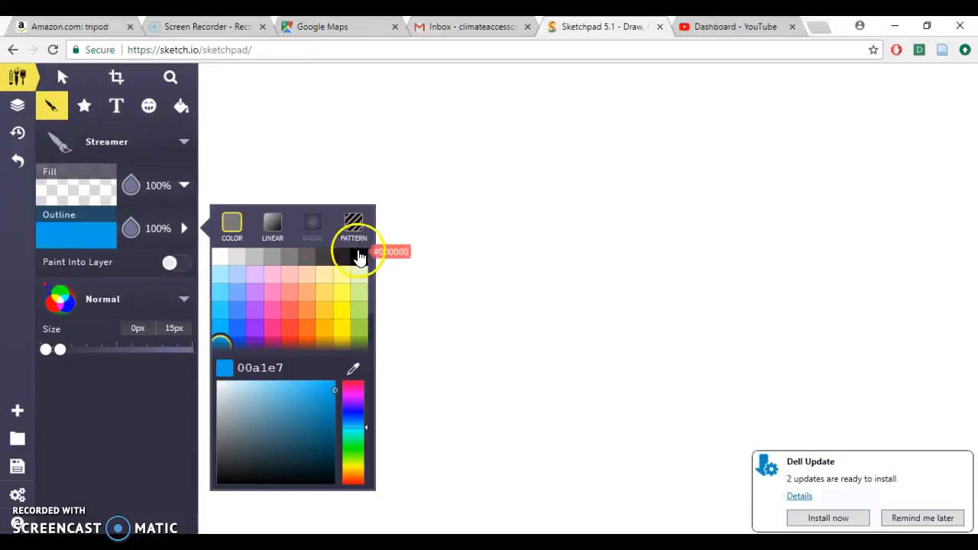
Draw a black slanted box outline labelled Lat, with stacked strokes beside it.
{"action": "left_click", "coordinate": [359, 258]}
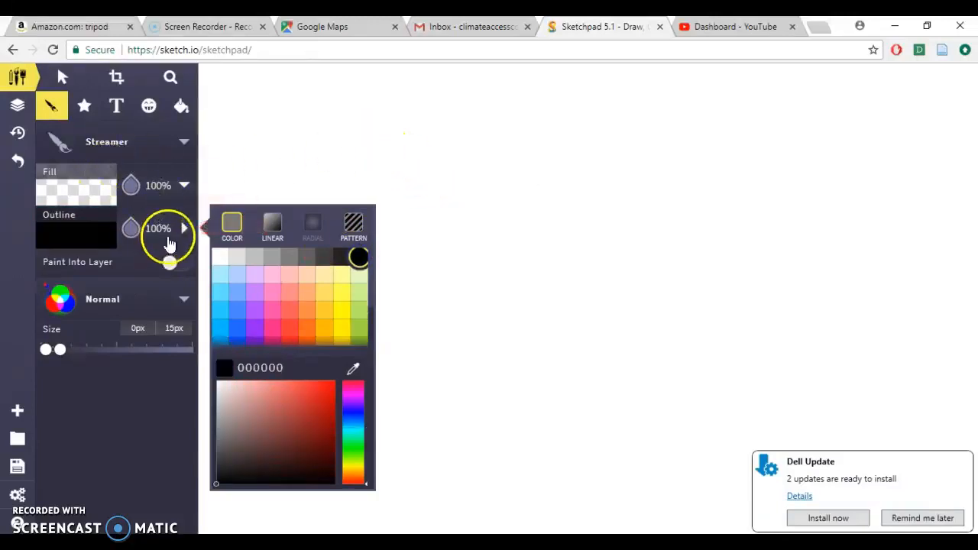
{"action": "left_click", "coordinate": [293, 216]}
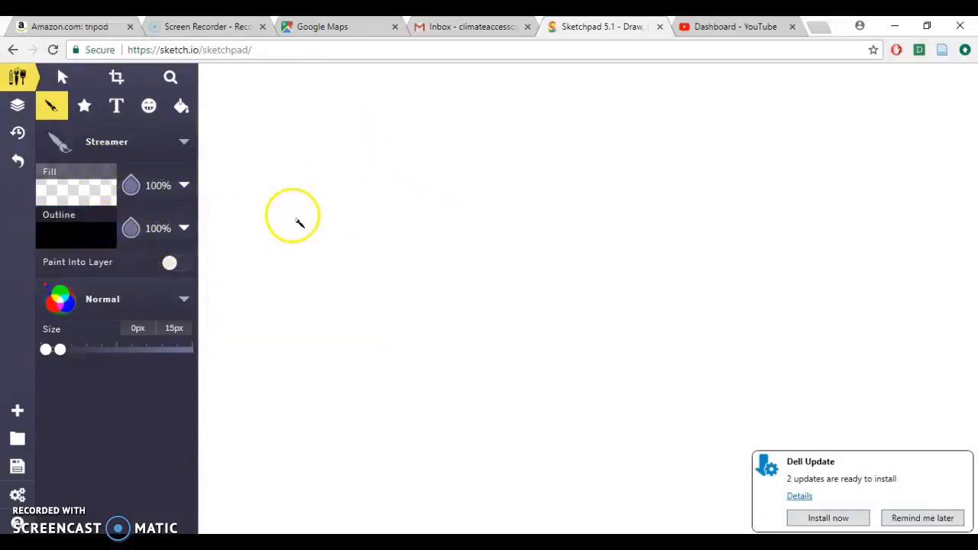
{"action": "left_click_drag", "start_coordinate": [293, 217], "coordinate": [378, 376]}
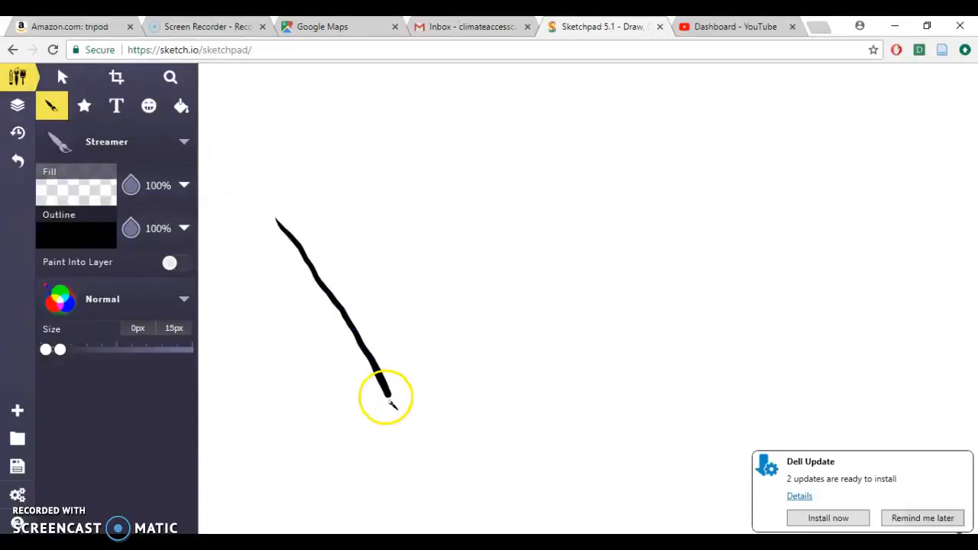
{"action": "left_click_drag", "start_coordinate": [386, 398], "coordinate": [654, 210]}
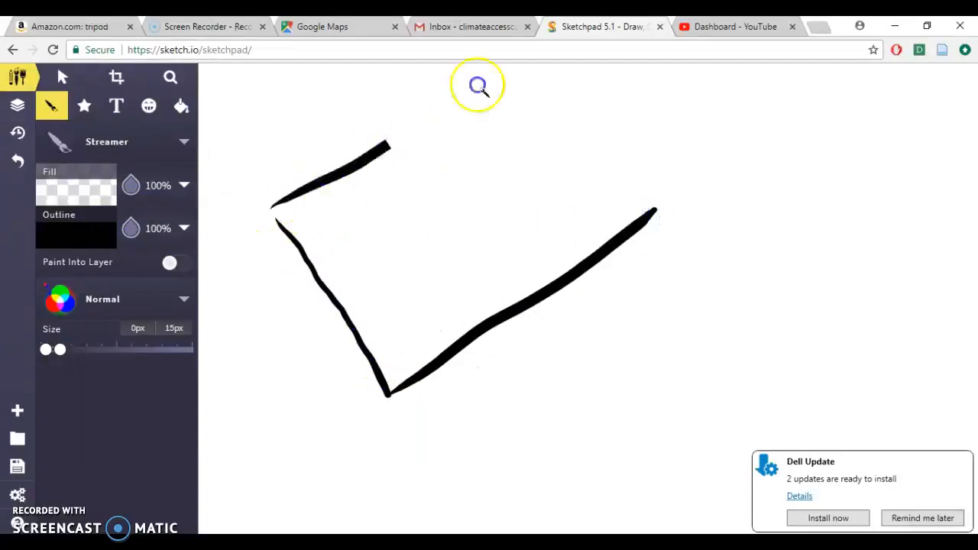
{"action": "left_click_drag", "start_coordinate": [390, 145], "coordinate": [650, 214]}
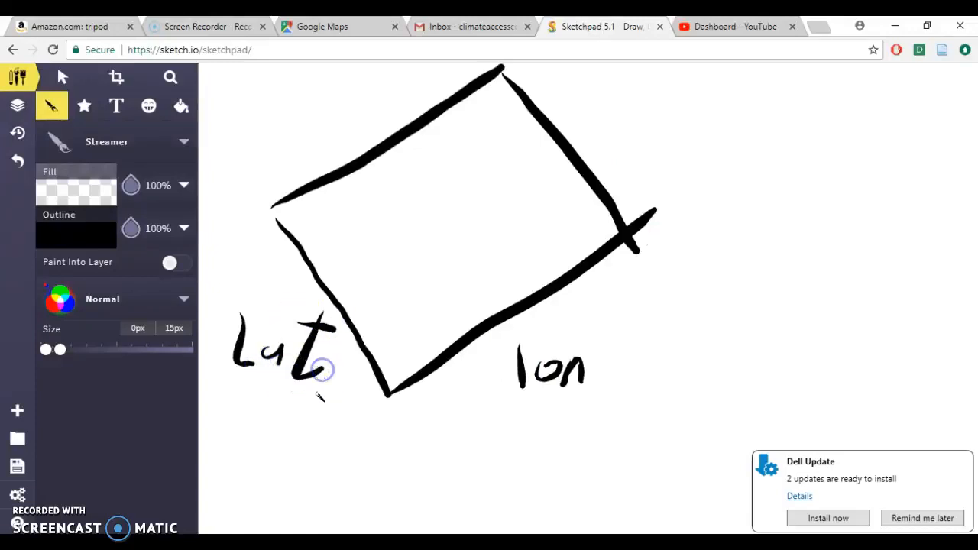
{"action": "left_click_drag", "start_coordinate": [390, 393], "coordinate": [419, 147]}
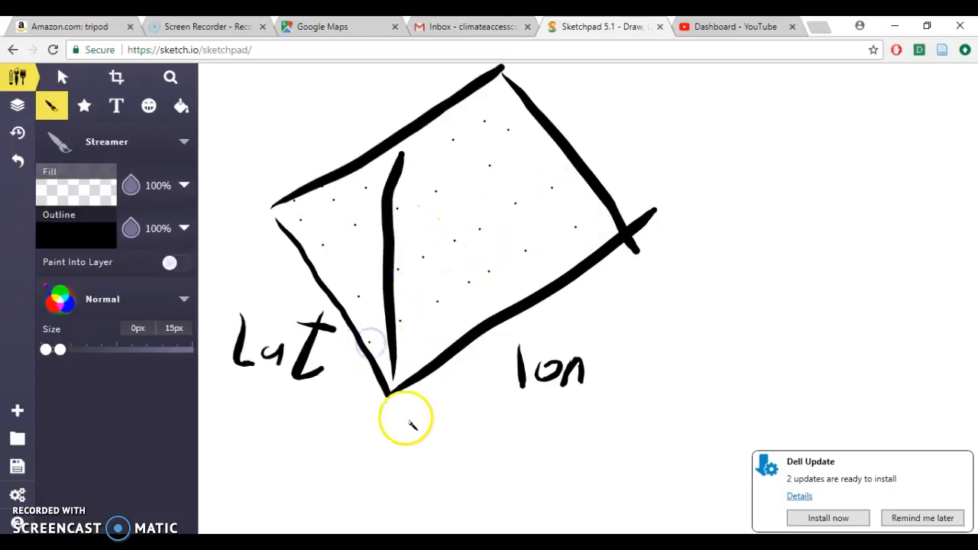
{"action": "mouse_move", "coordinate": [473, 240]}
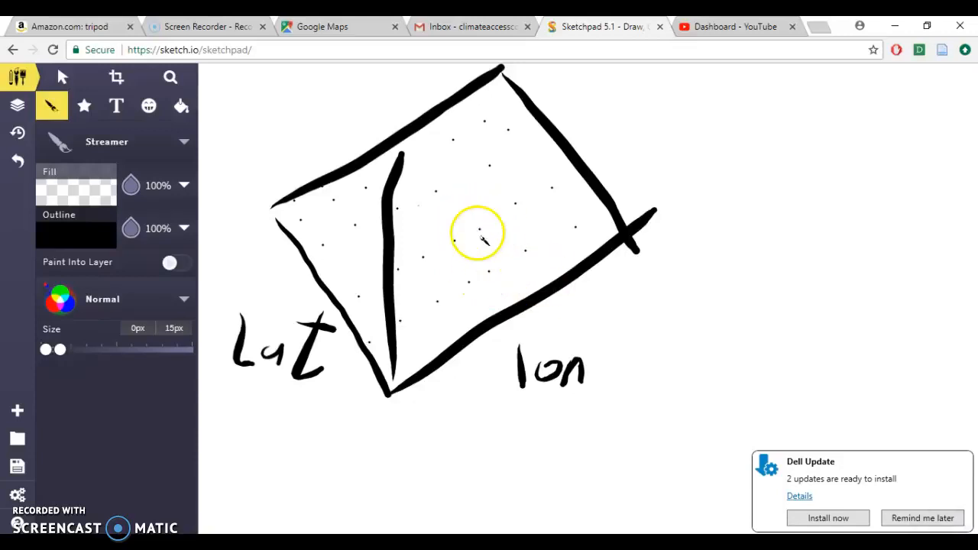
{"action": "mouse_move", "coordinate": [502, 222]}
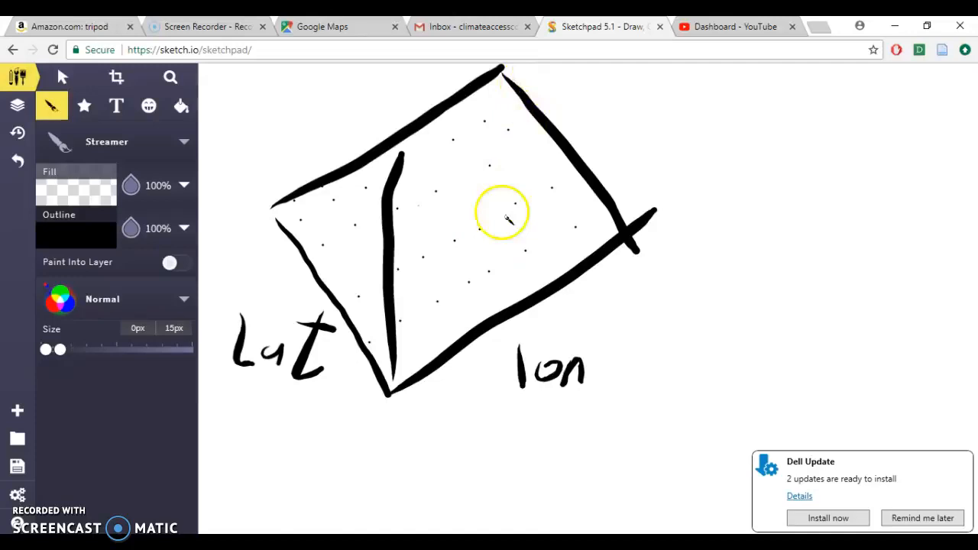
{"action": "mouse_move", "coordinate": [686, 302]}
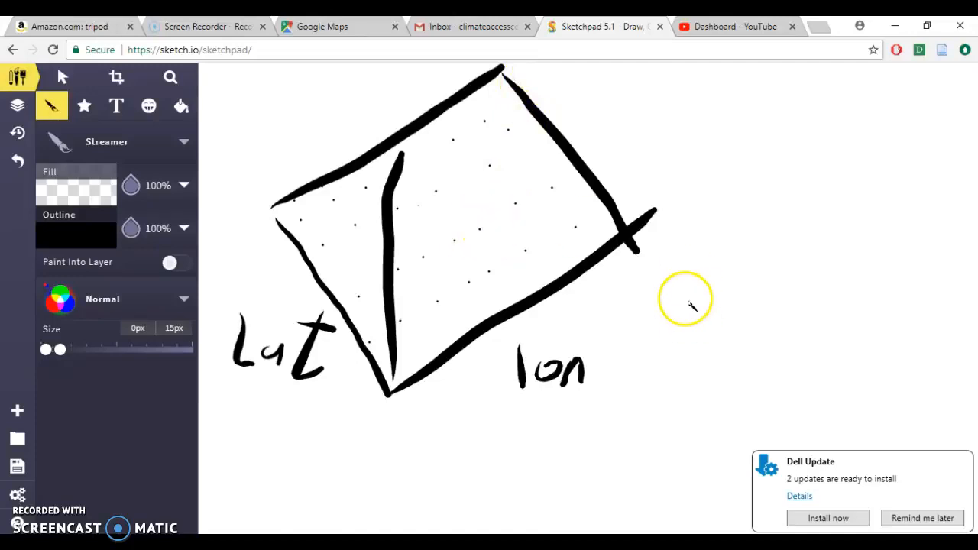
{"action": "mouse_move", "coordinate": [716, 320]}
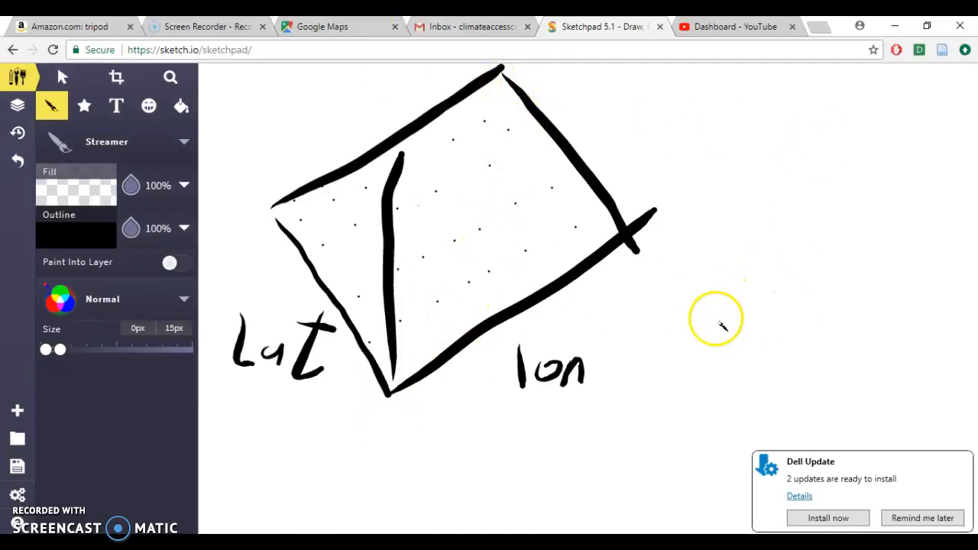
{"action": "left_click_drag", "start_coordinate": [714, 321], "coordinate": [921, 302]}
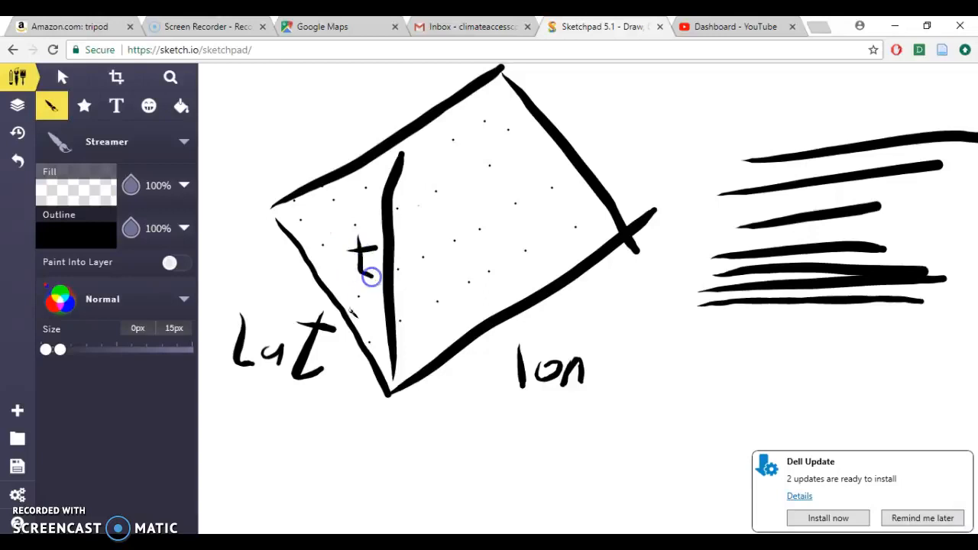
{"action": "mouse_move", "coordinate": [528, 206]}
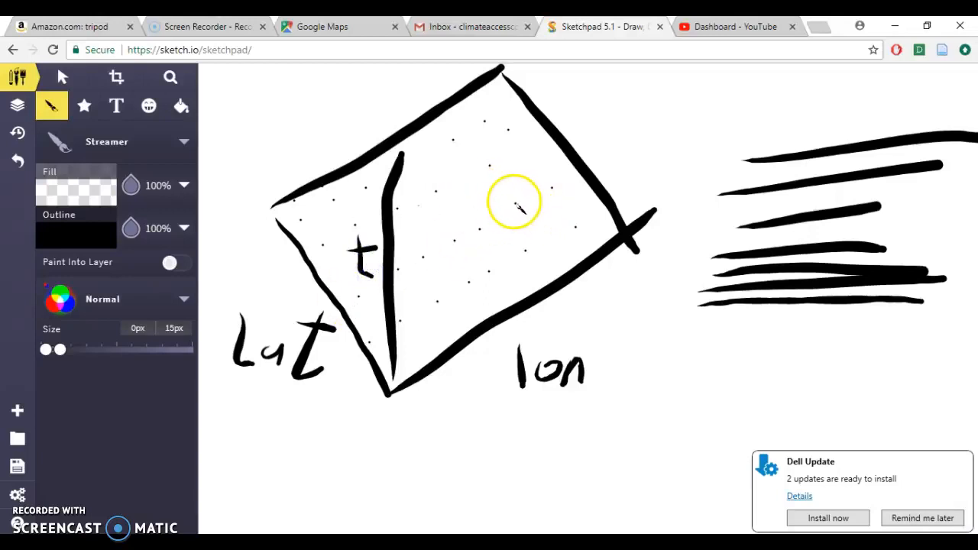
Draw a vertical mark inside the grid and a line through the stacked time layers.
{"action": "left_click_drag", "start_coordinate": [513, 108], "coordinate": [514, 203]}
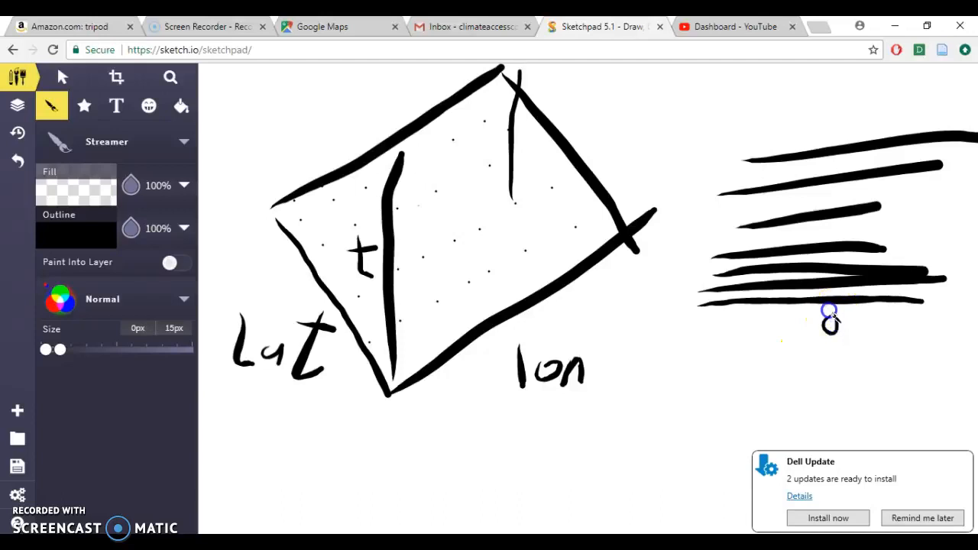
{"action": "left_click_drag", "start_coordinate": [830, 325], "coordinate": [840, 119]}
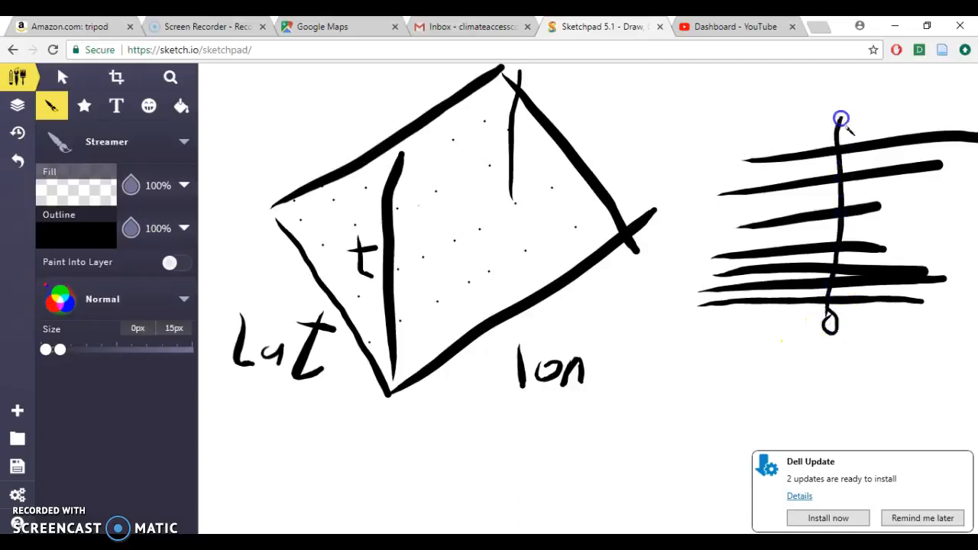
{"action": "mouse_move", "coordinate": [501, 211]}
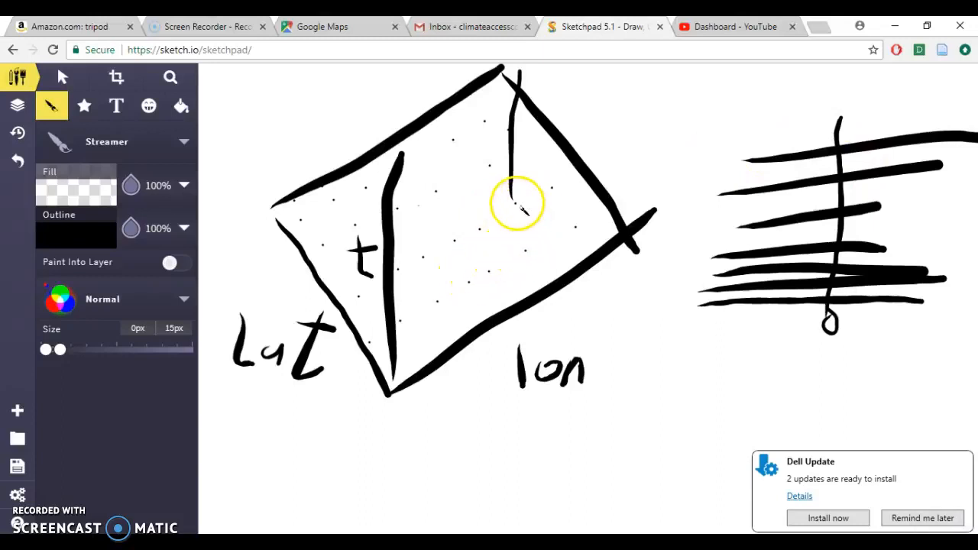
{"action": "mouse_move", "coordinate": [471, 197]}
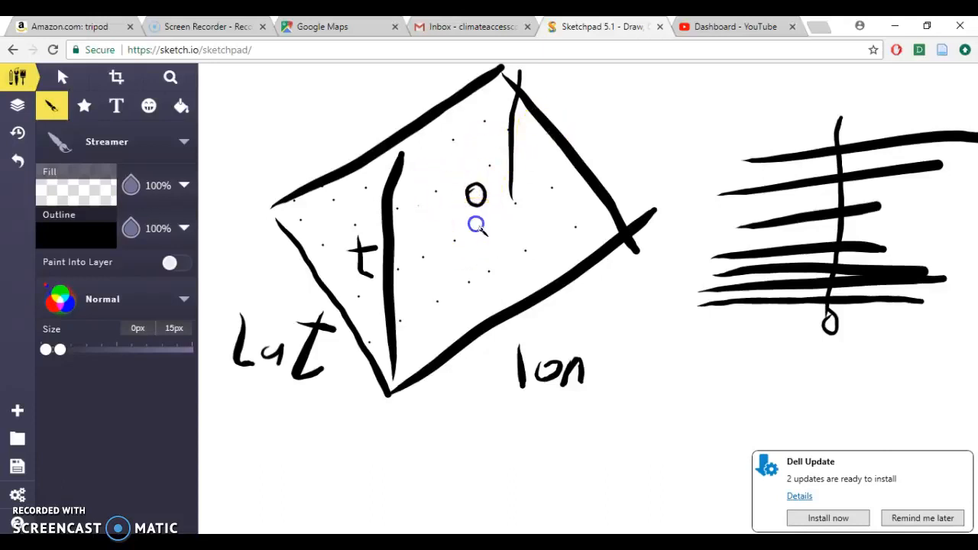
{"action": "mouse_move", "coordinate": [513, 200]}
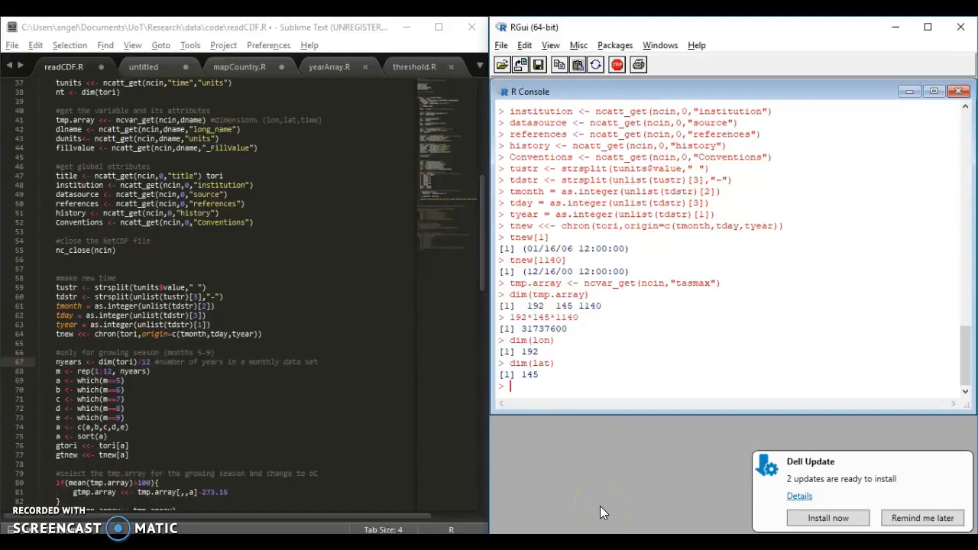
Close ncin and print tmp.array[1,1,1] (243.5287), lon[1], lat[1] and tori[1].
{"action": "type", "text": "nc_close(ncin"}
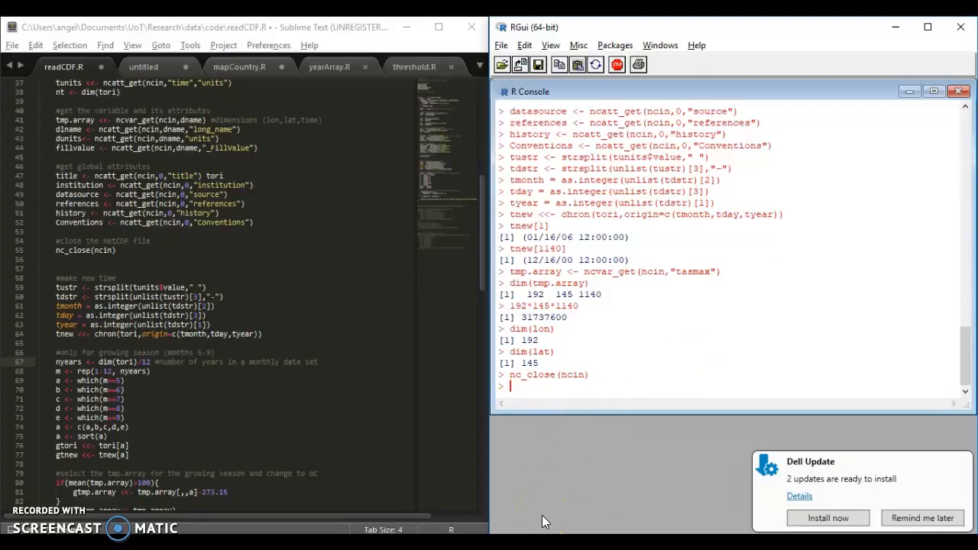
{"action": "type", "text": "tmp.array"}
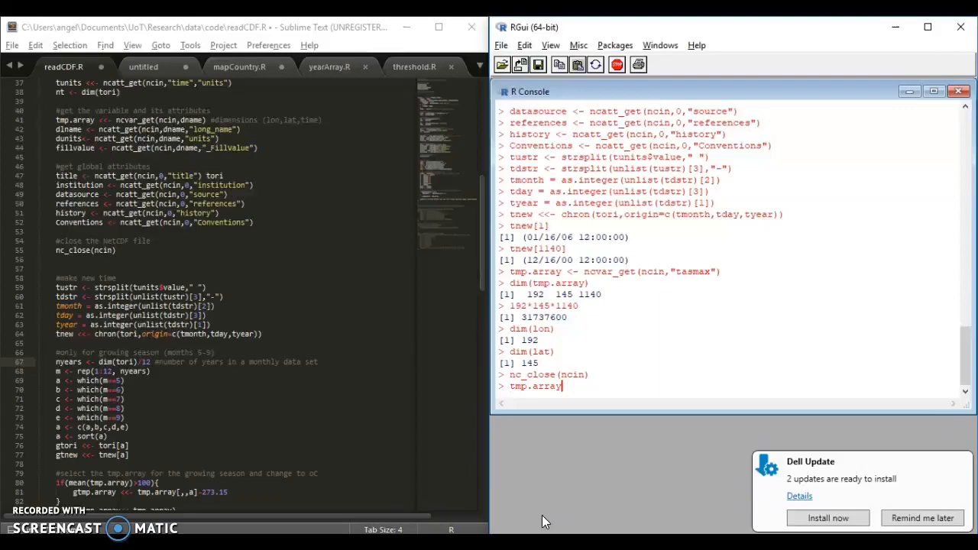
{"action": "type", "text": "["}
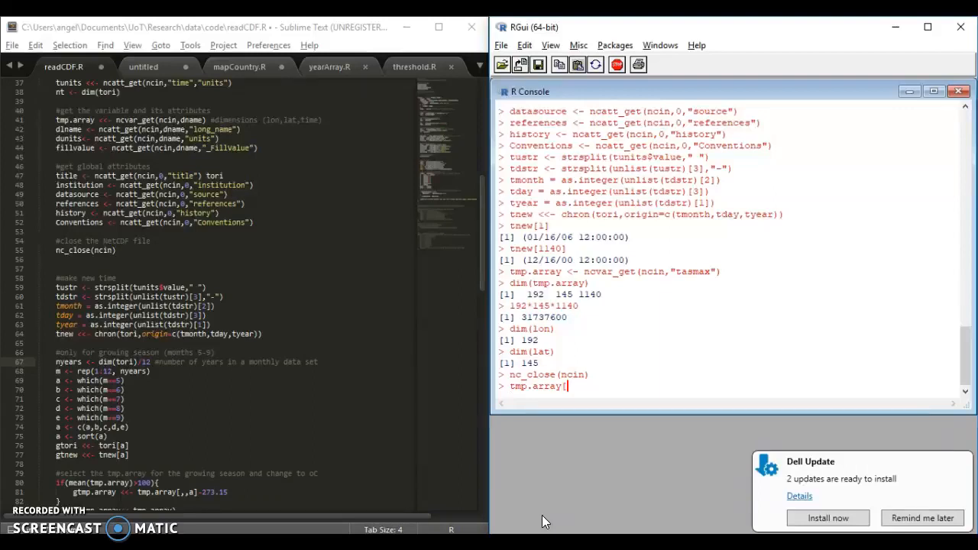
{"action": "type", "text": "[,,,"}
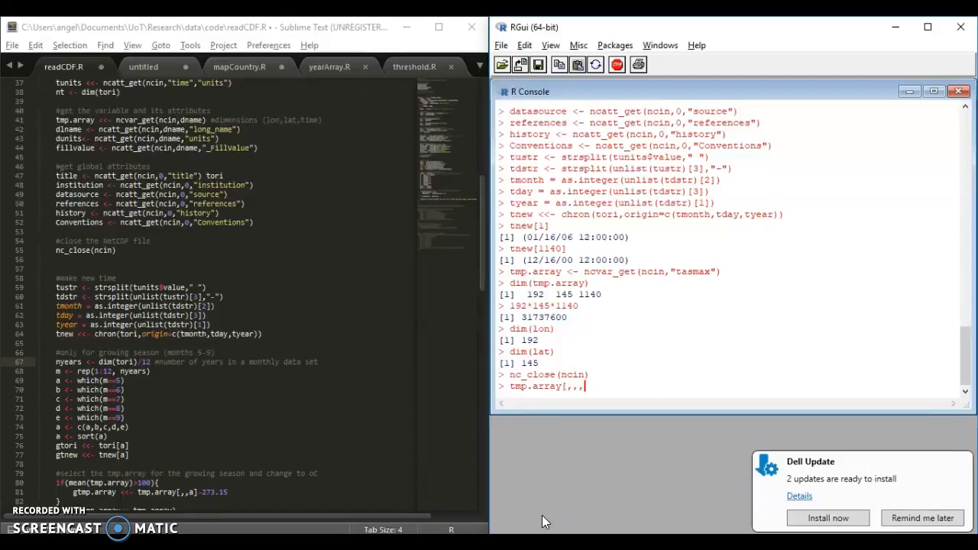
{"action": "type", "text": ","}
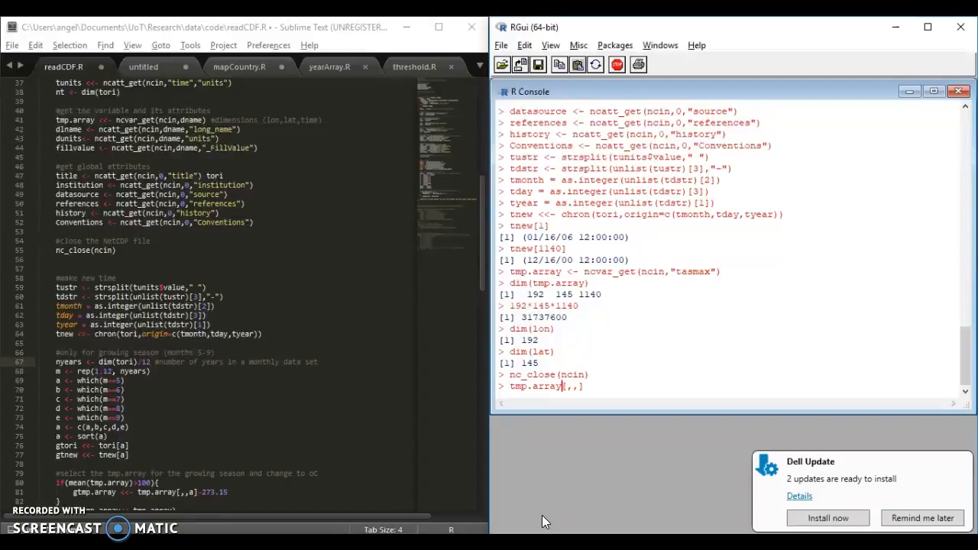
{"action": "type", "text": "1,1,1"}
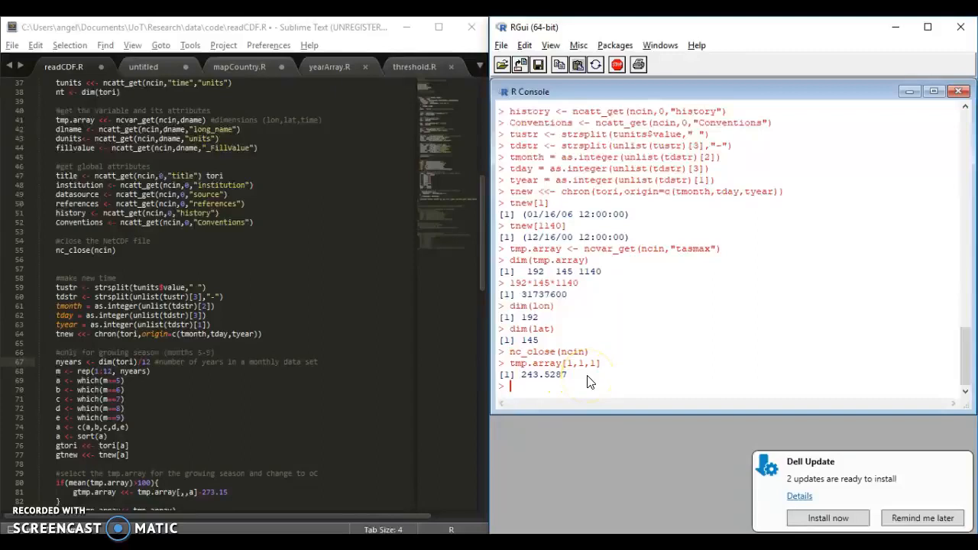
{"action": "type", "text": "lon[1]"}
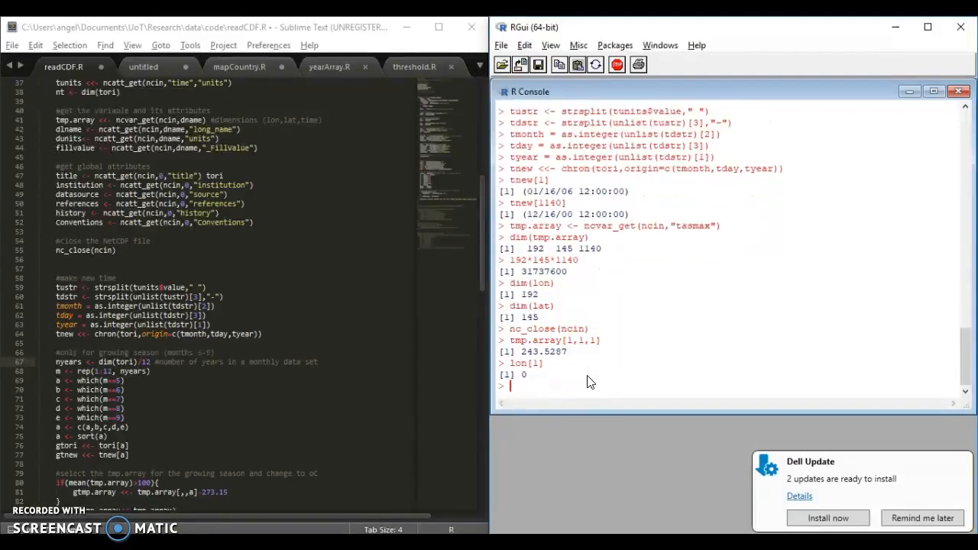
{"action": "type", "text": "lat[1"}
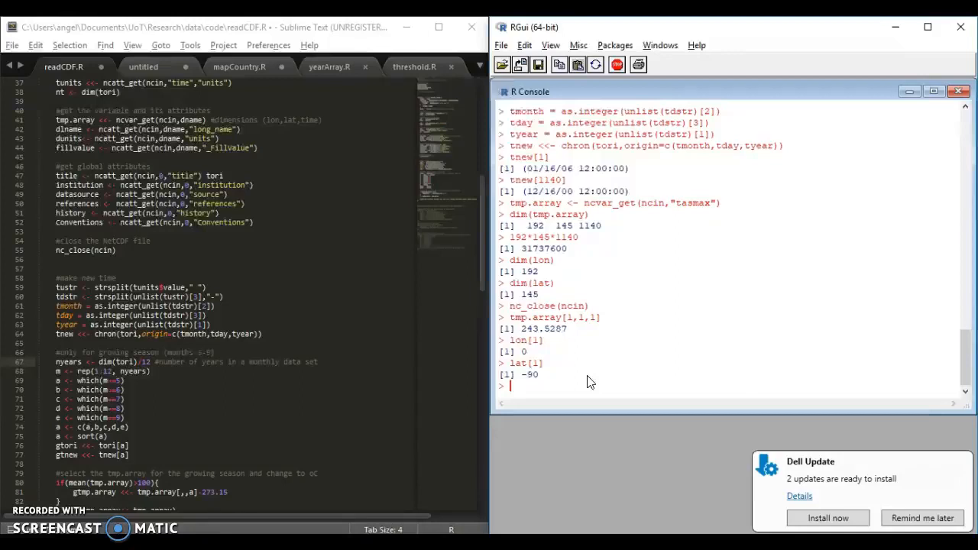
{"action": "type", "text": "tori[1]"}
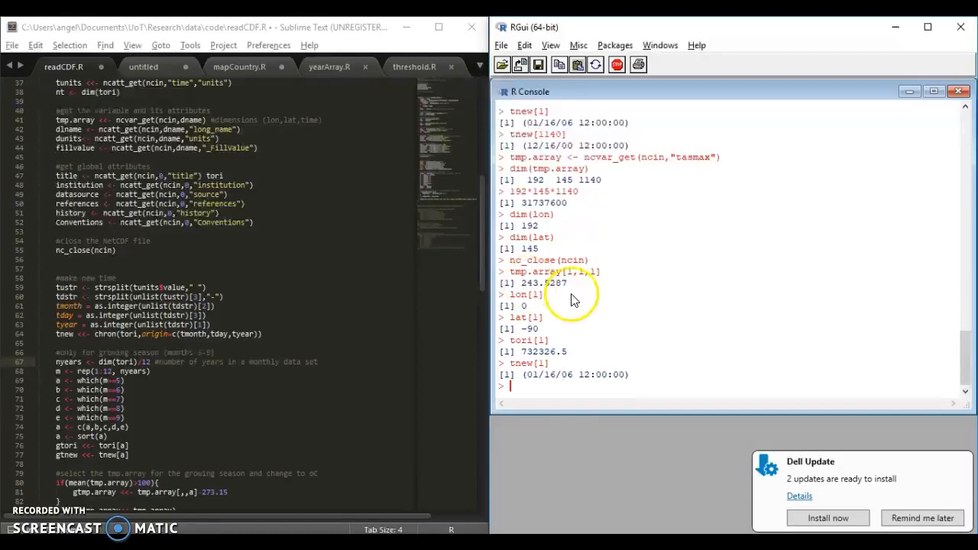
{"action": "mouse_move", "coordinate": [569, 391]}
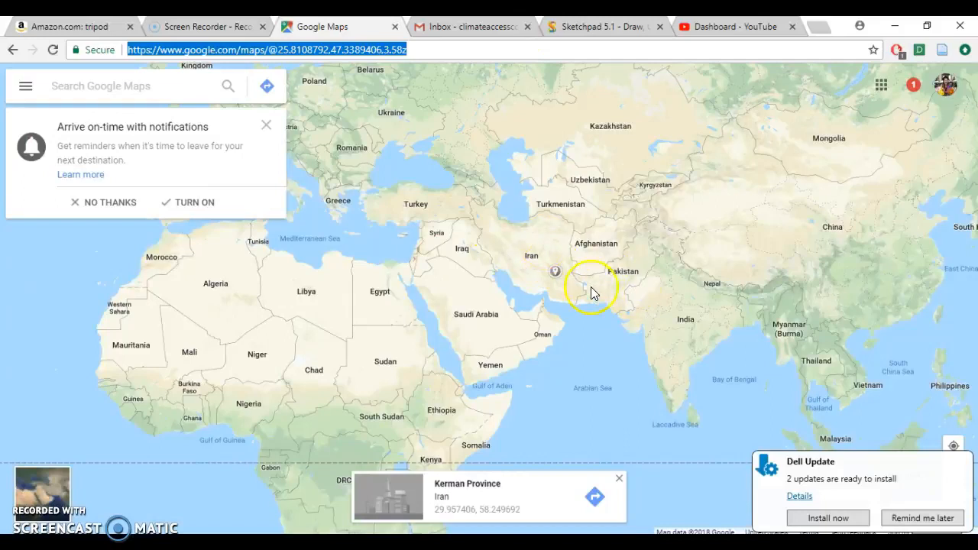
Drop points in central Iran to read the coordinates of a spot in Isfahan Province.
{"action": "left_click", "coordinate": [569, 312]}
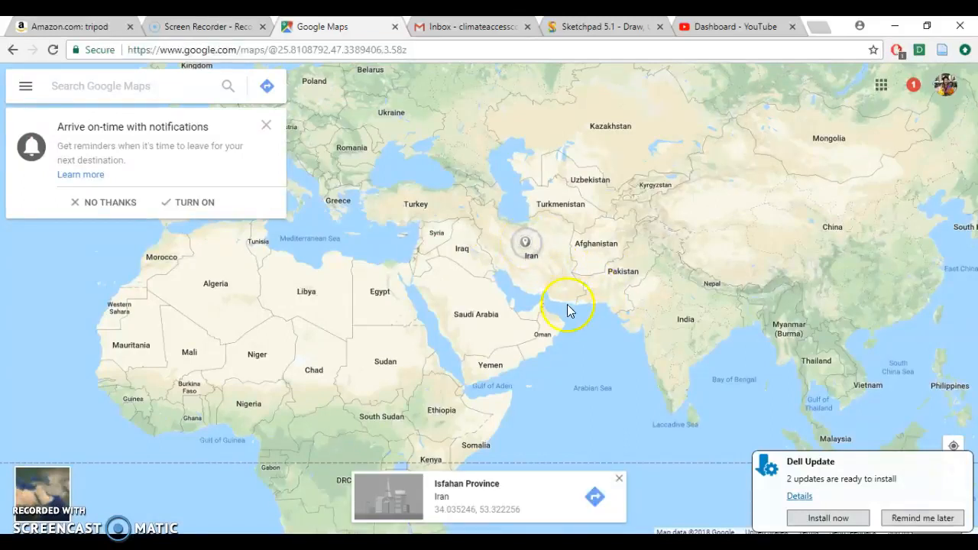
{"action": "mouse_move", "coordinate": [444, 519]}
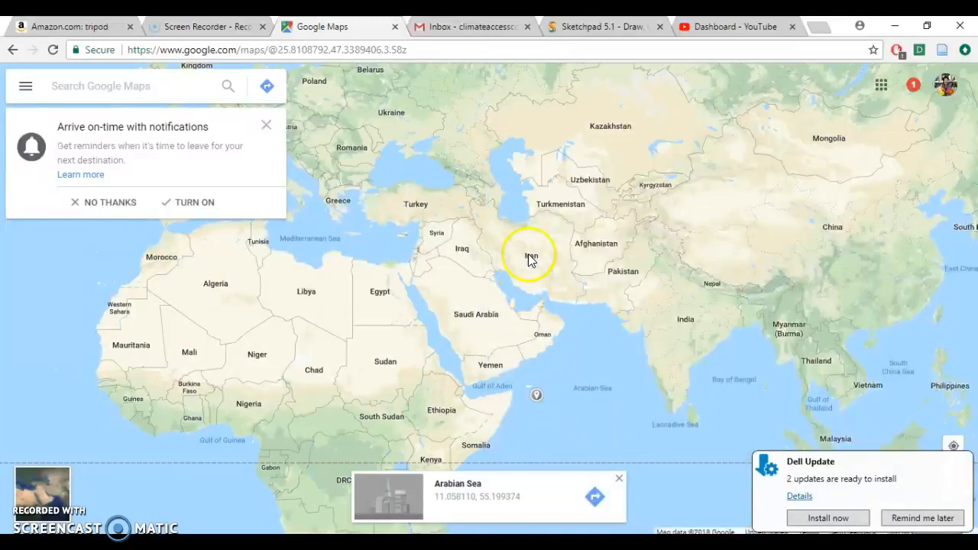
{"action": "left_click", "coordinate": [530, 253]}
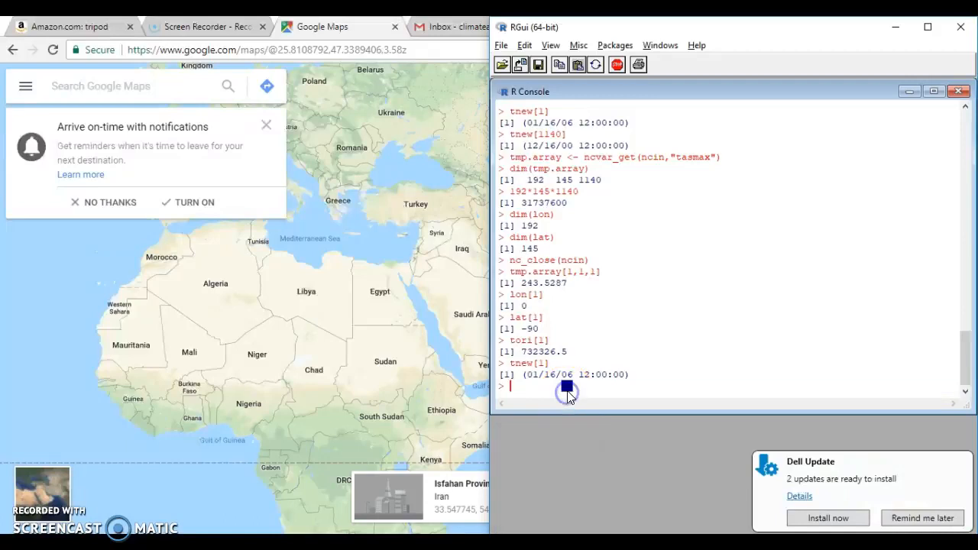
{"action": "mouse_move", "coordinate": [619, 480]}
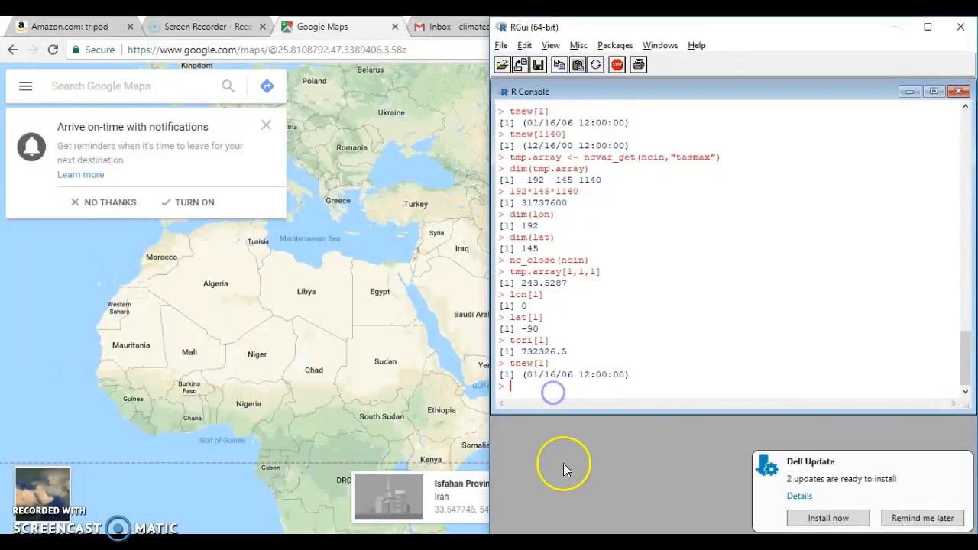
Find the latitude grid index nearest 33.54 with which.min and check its value.
{"action": "type", "text": "which.min"}
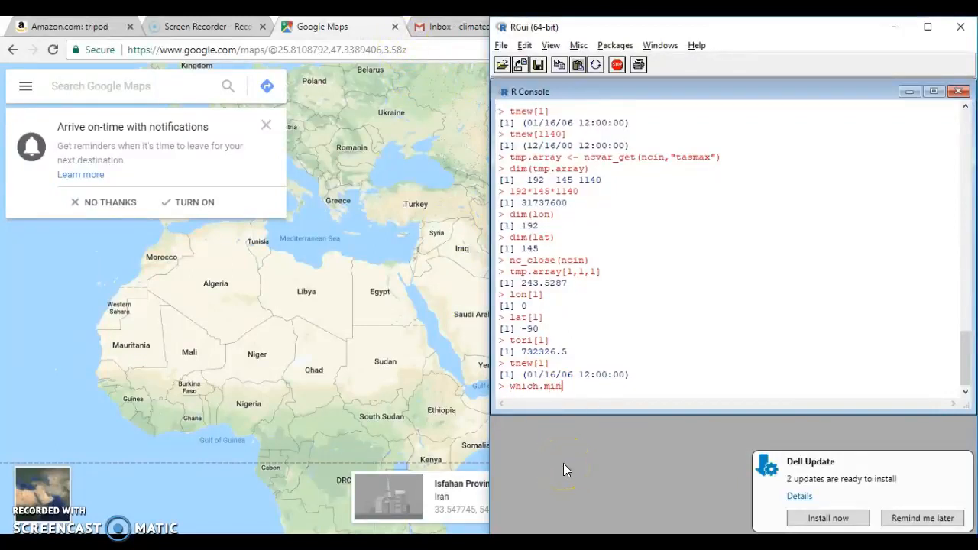
{"action": "type", "text": "(abs("}
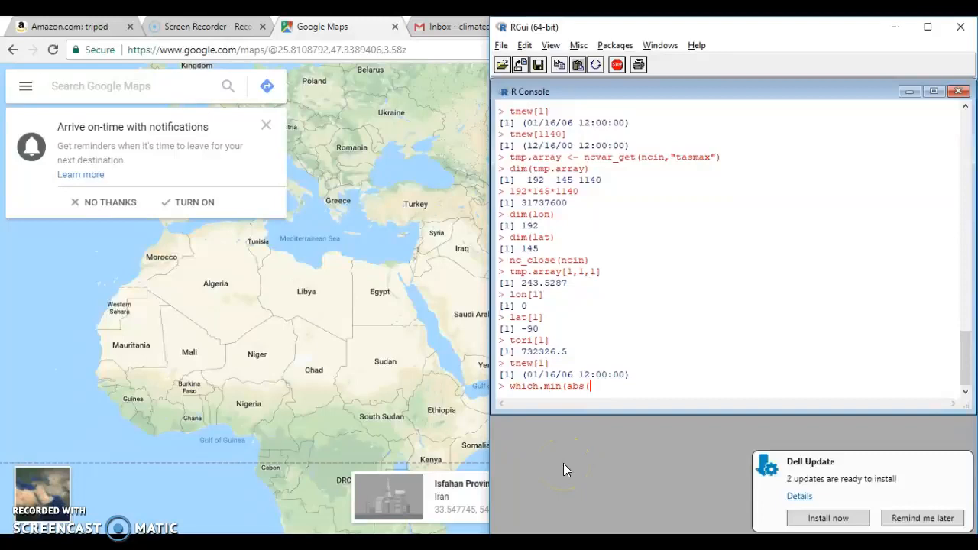
{"action": "type", "text": "lat"}
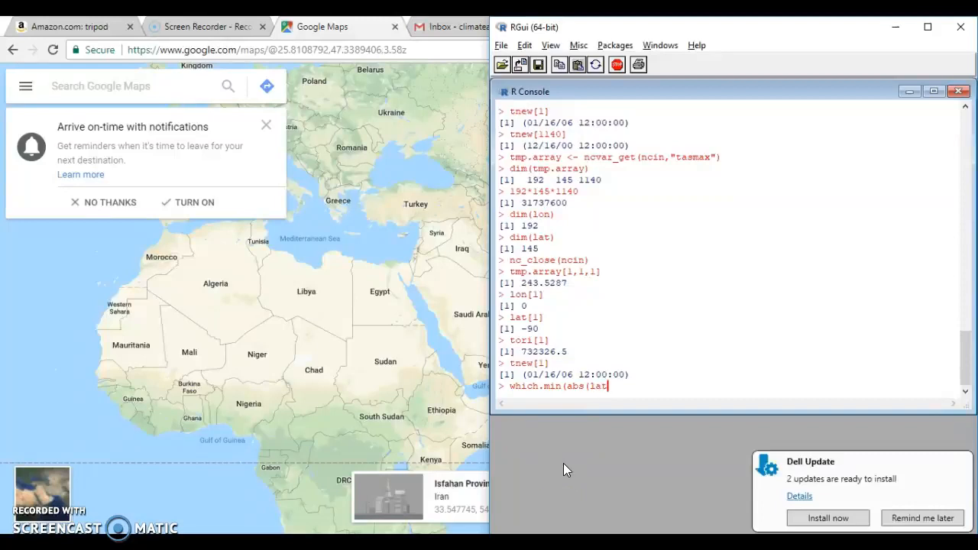
{"action": "type", "text": "-33."}
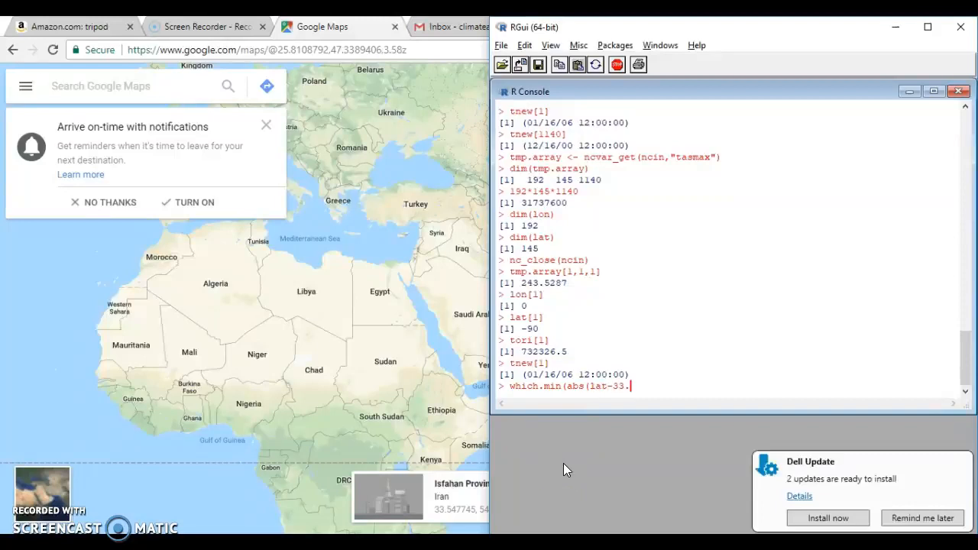
{"action": "type", "text": "54"}
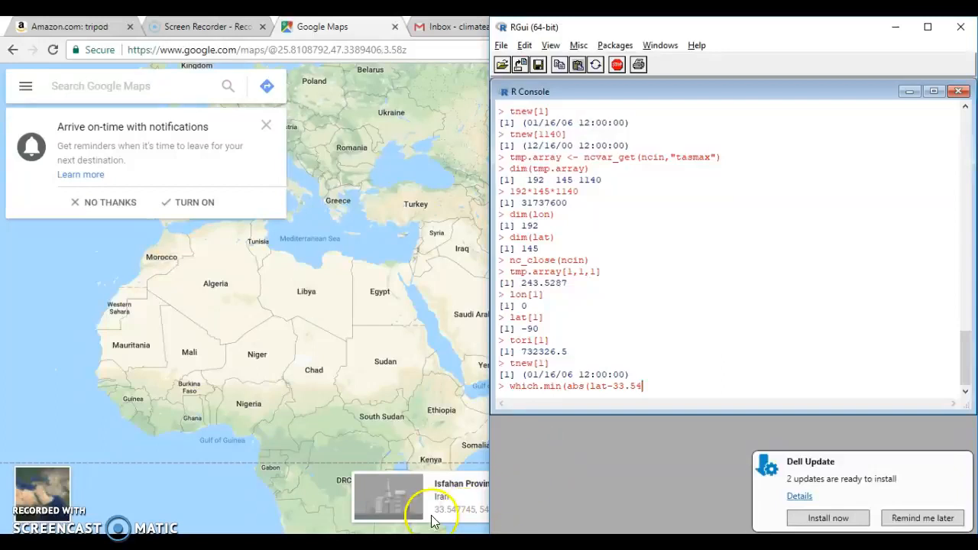
{"action": "type", "text": "))"}
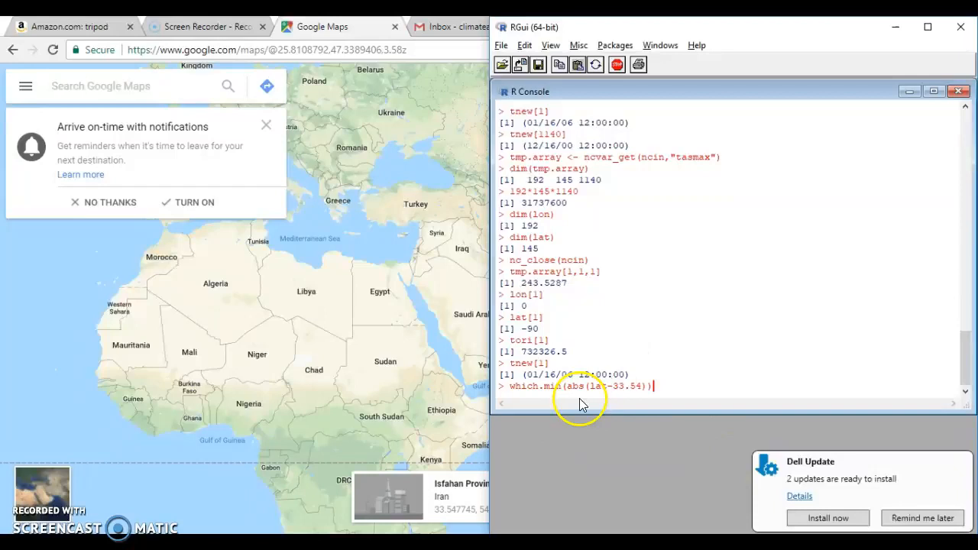
{"action": "mouse_move", "coordinate": [600, 396]}
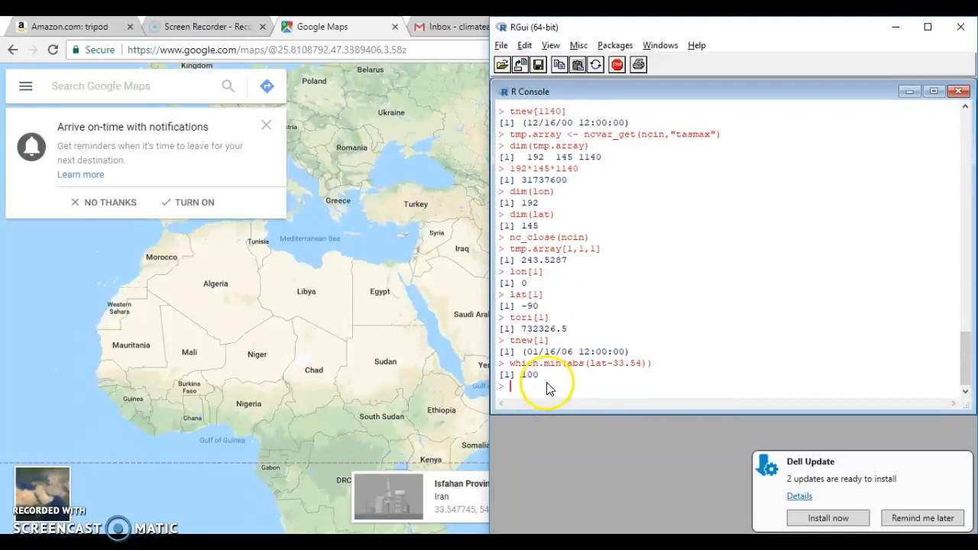
{"action": "type", "text": "lat[11]"}
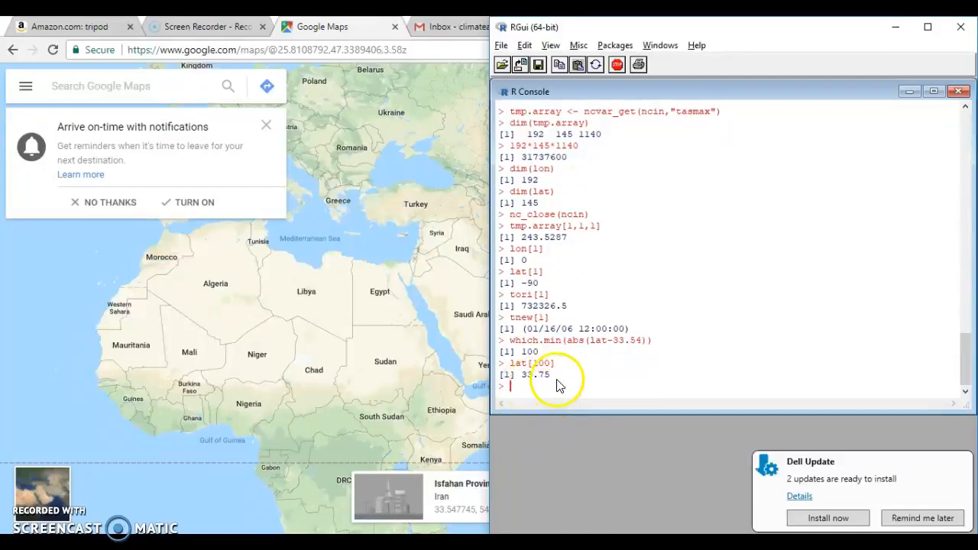
{"action": "mouse_move", "coordinate": [566, 401]}
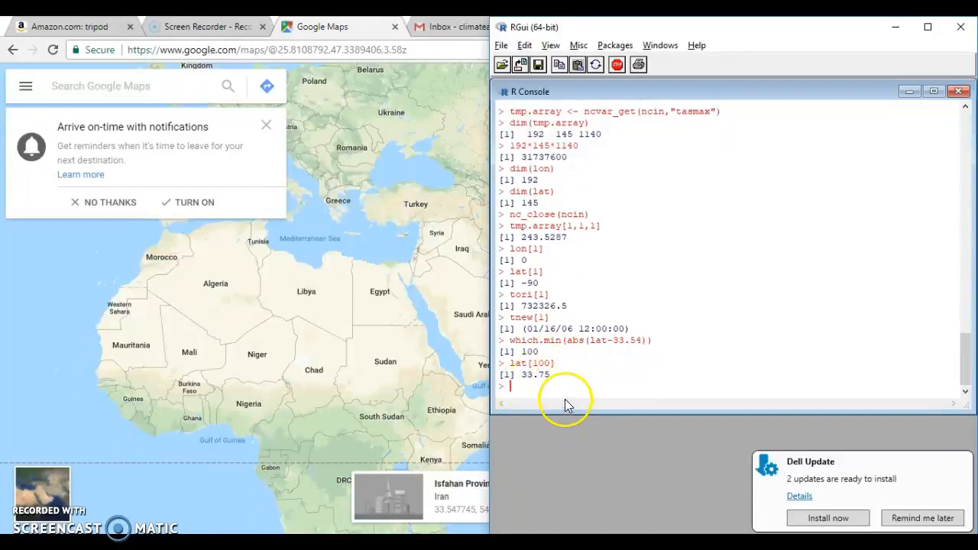
{"action": "mouse_move", "coordinate": [600, 355]}
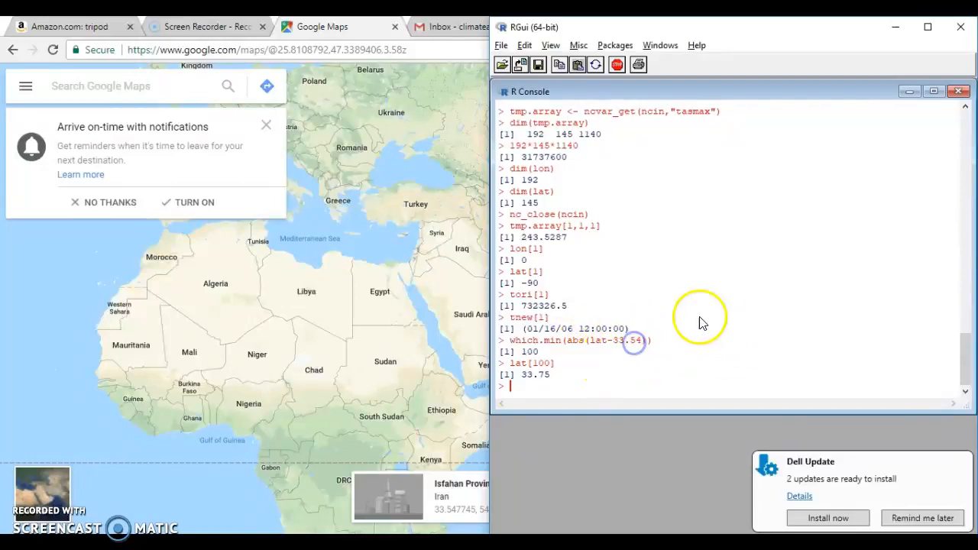
Find the longitude grid index nearest 54 and check its value (index 30, 54.375).
{"action": "type", "text": "which."}
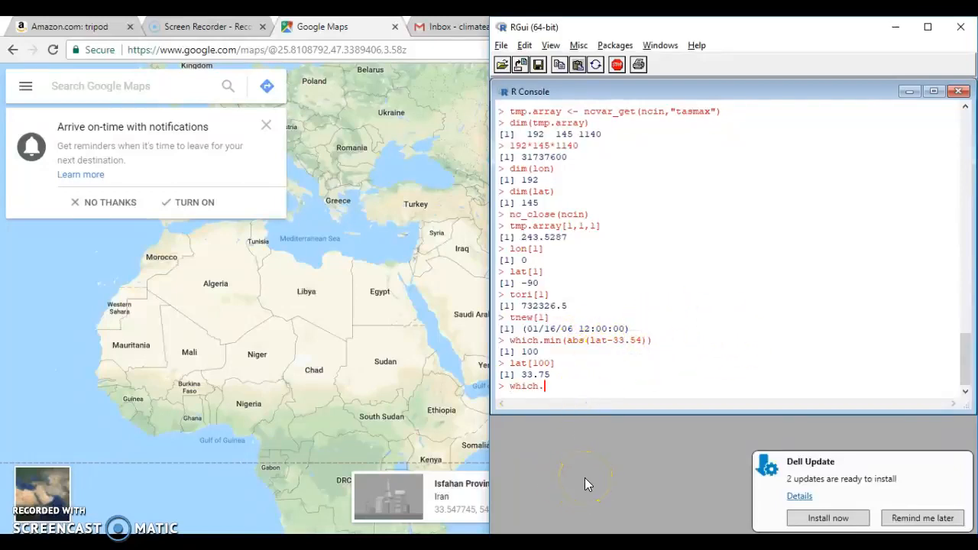
{"action": "type", "text": "min(abs(1"}
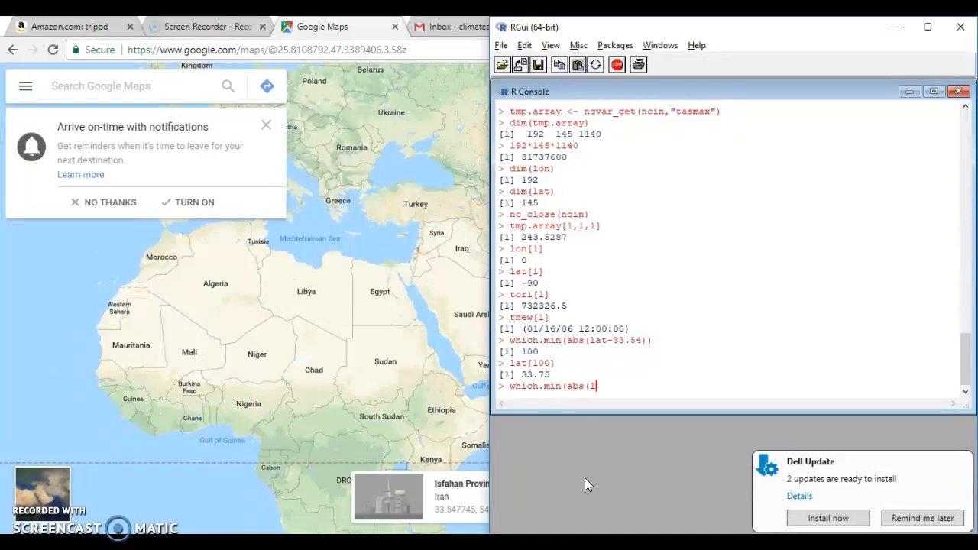
{"action": "type", "text": "lon-54"}
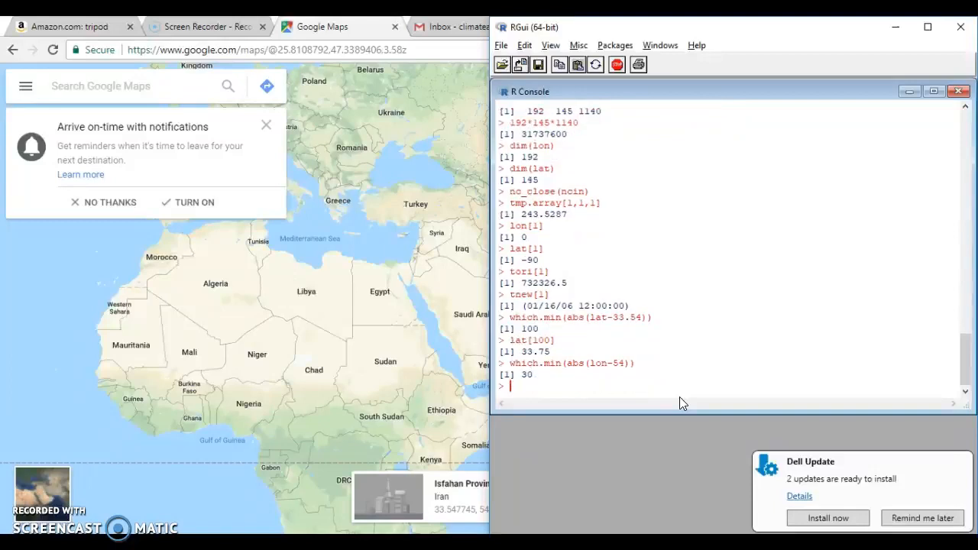
{"action": "type", "text": "lon[30"}
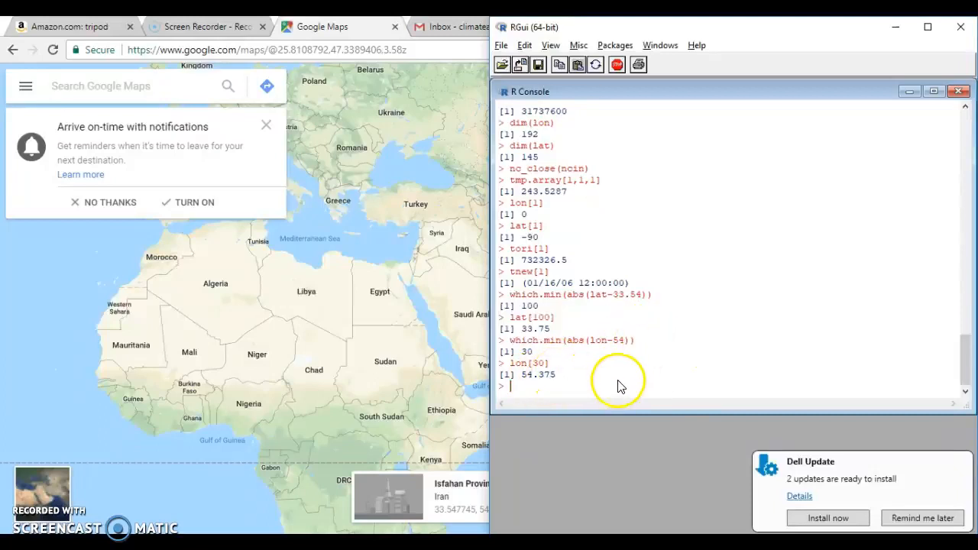
{"action": "type", "text": "tmp.slice <- tmp."}
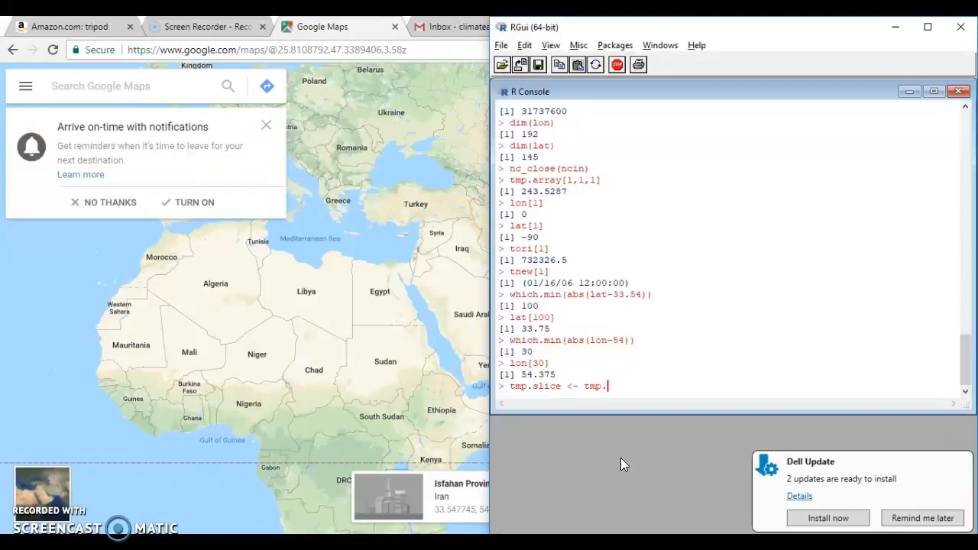
Assign tmp.array[30,100,] to tmp.slice and print its 1140 values.
{"action": "type", "text": "array["}
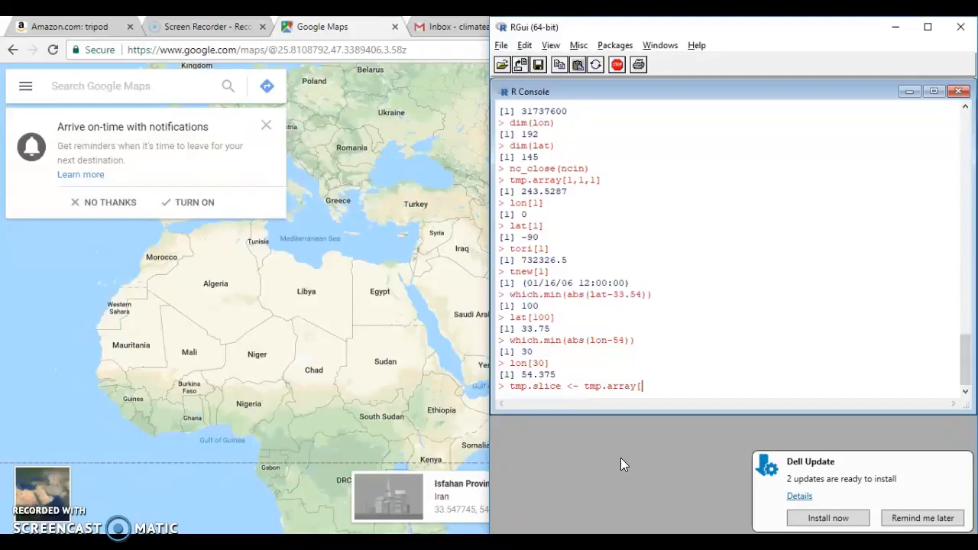
{"action": "type", "text": "30,"}
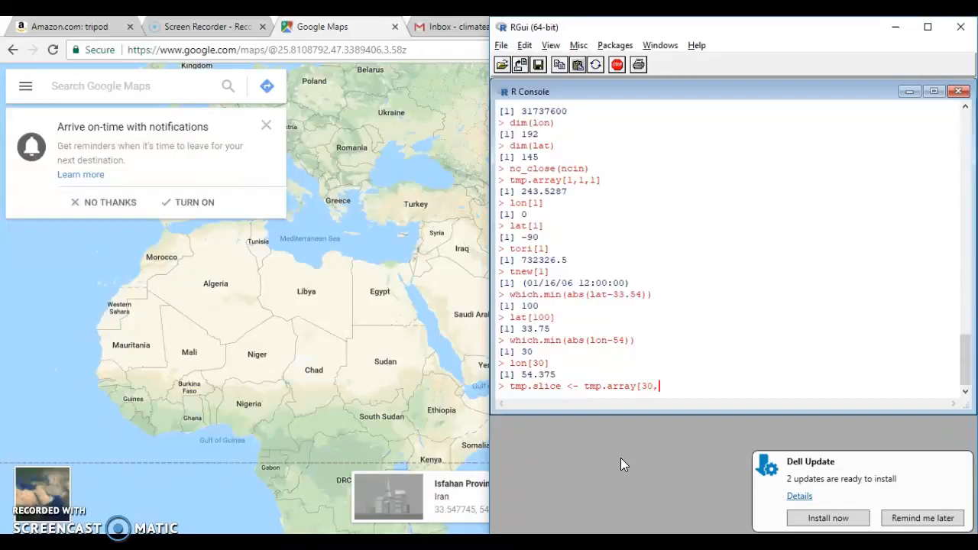
{"action": "type", "text": "100"}
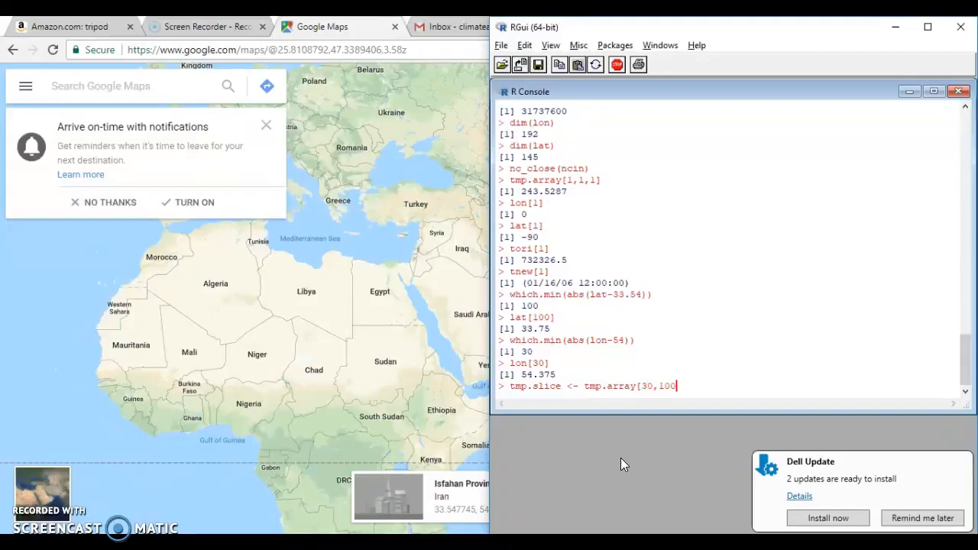
{"action": "type", "text": ","}
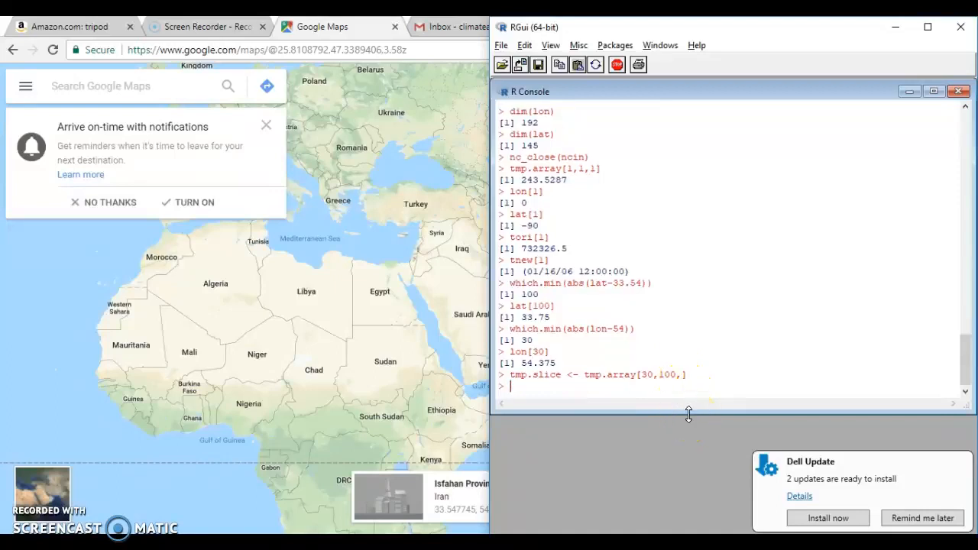
{"action": "type", "text": "tmp.slice"}
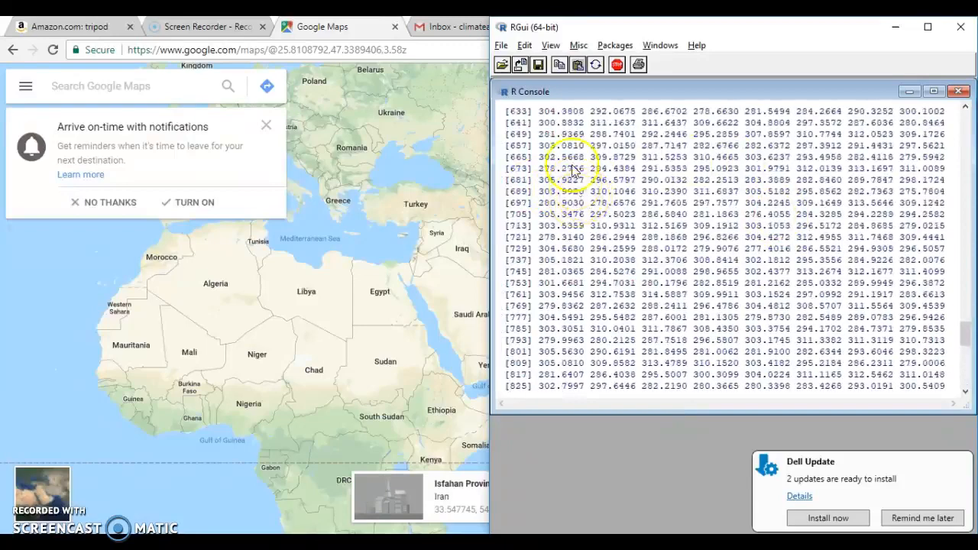
{"action": "scroll", "scroll_direction": "down", "scroll_amount": 3}
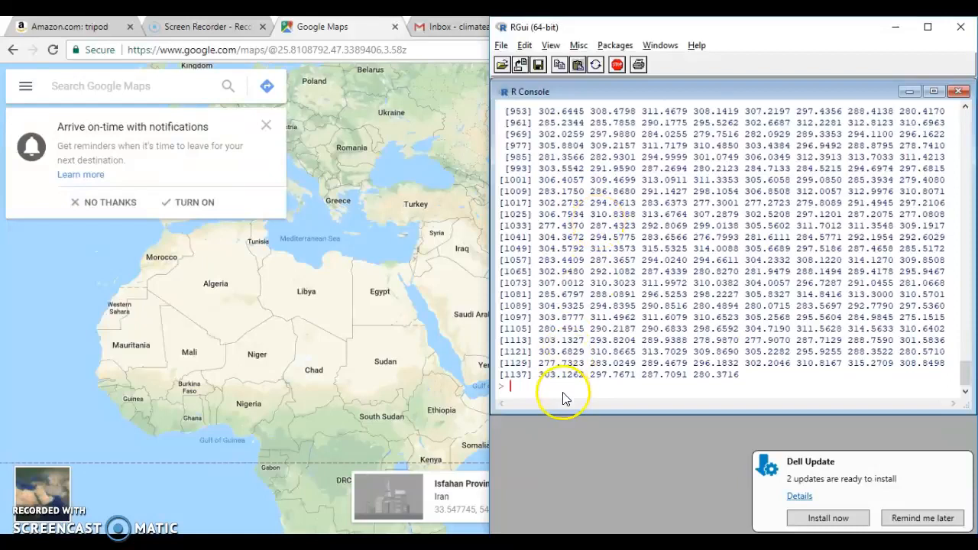
{"action": "mouse_move", "coordinate": [558, 462]}
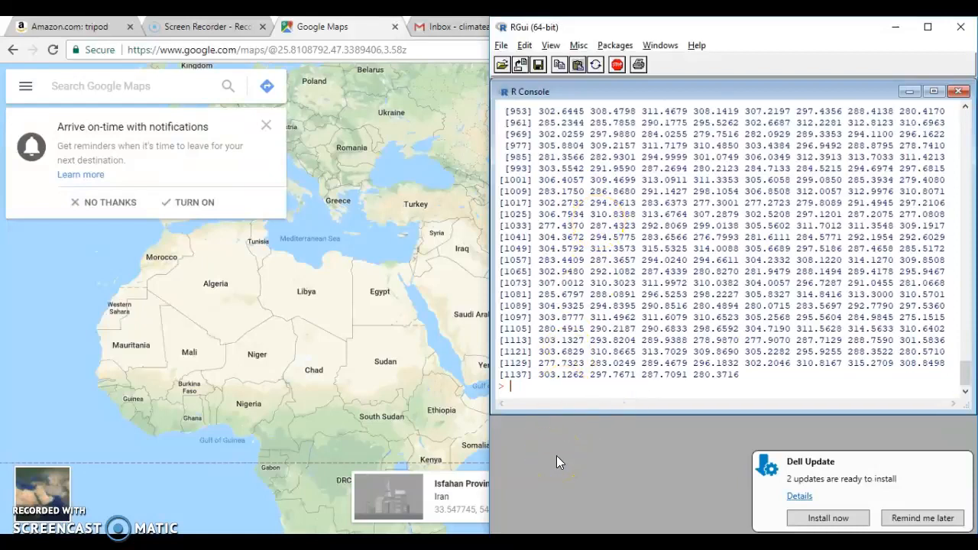
Create tmp.sliceC as tmp.slice minus 273.15 and print the Celsius values.
{"action": "type", "text": "tmp.sliceC <- tmp.a"}
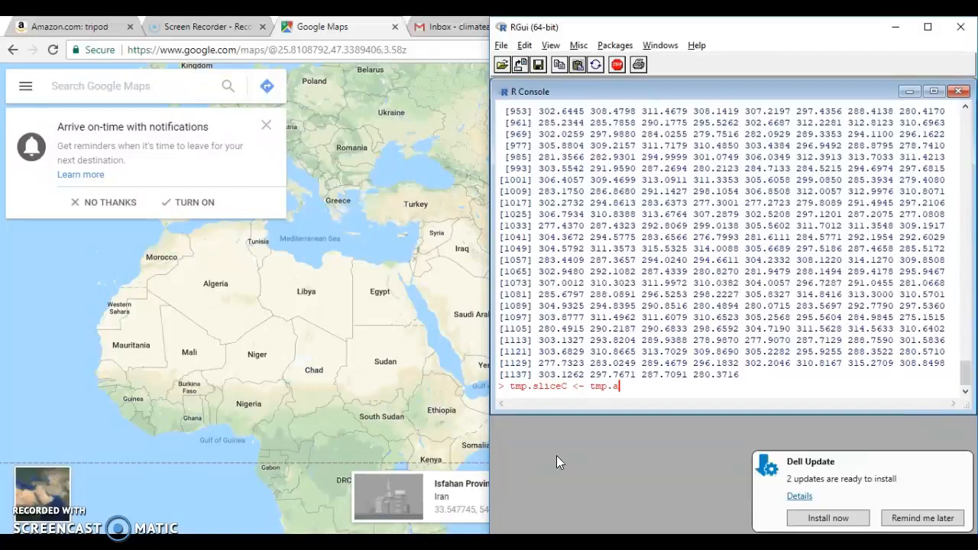
{"action": "type", "text": "lice"}
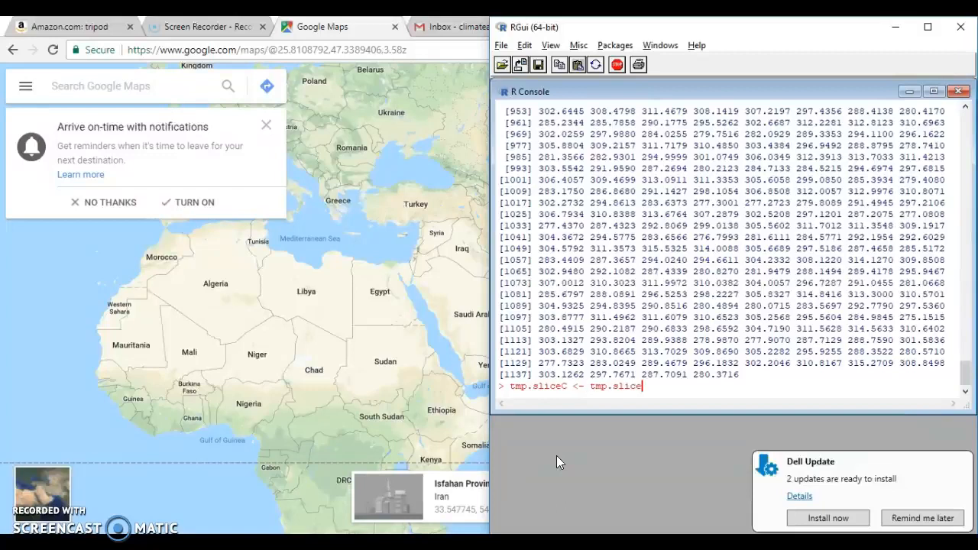
{"action": "type", "text": "-273.1"}
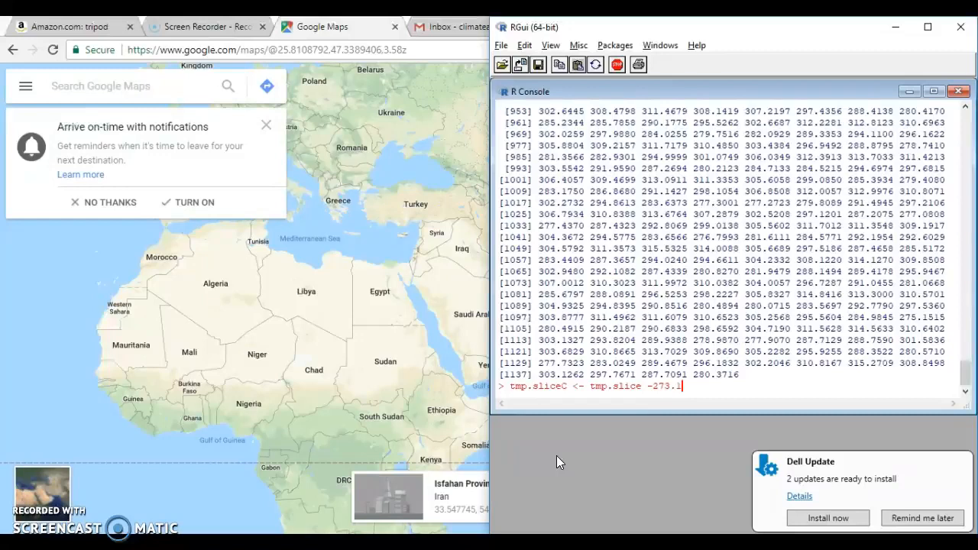
{"action": "type", "text": "5"}
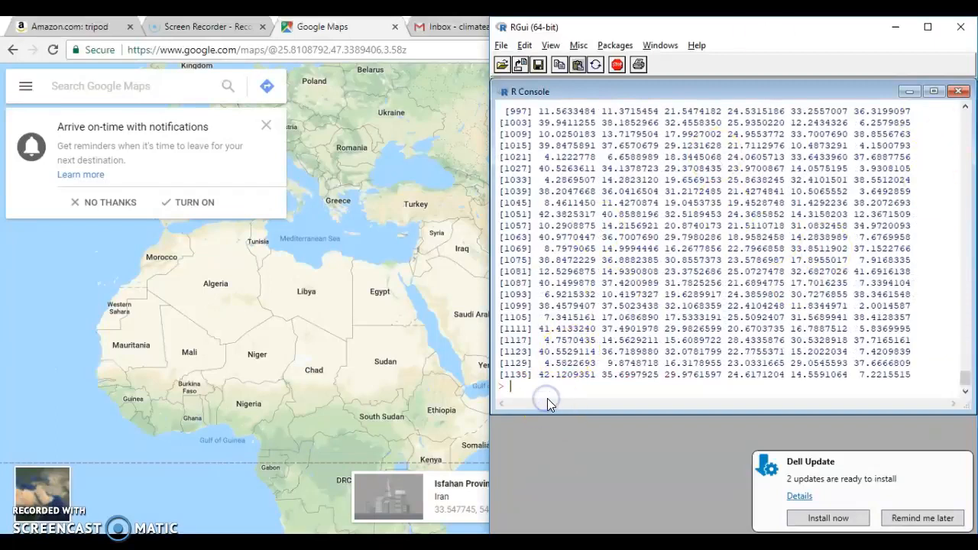
Run plot(tnew, tmp.sliceC) to draw the Celsius temperatures against dates.
{"action": "type", "text": "plot("}
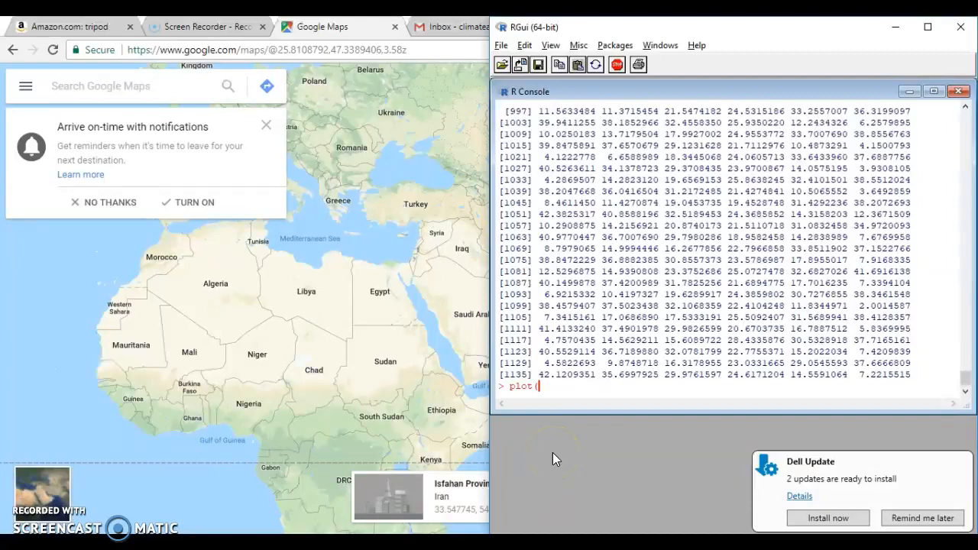
{"action": "type", "text": "tnew,"}
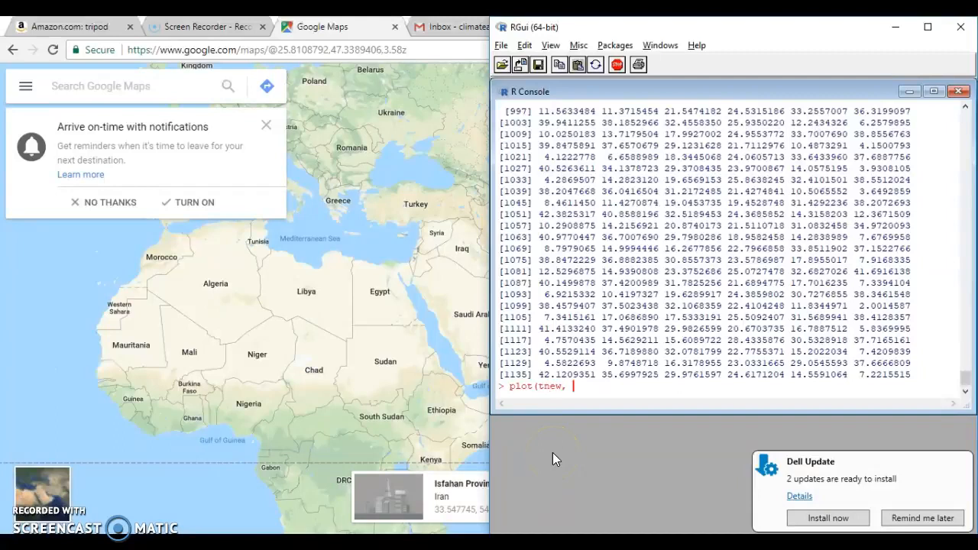
{"action": "type", "text": "tmp.sliceC"}
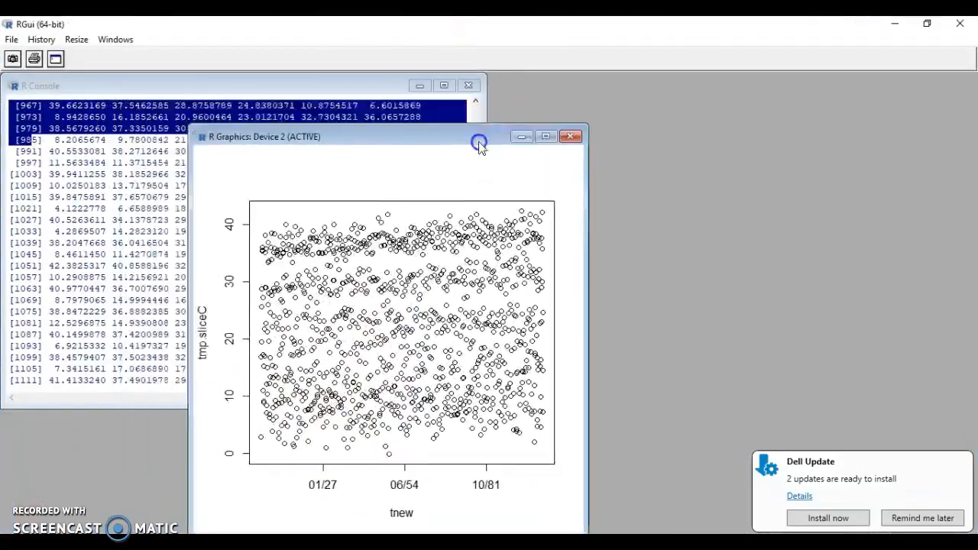
Maximize the R Graphics Device 2 plot window and postpone the Dell Update reminder.
{"action": "left_click", "coordinate": [546, 137]}
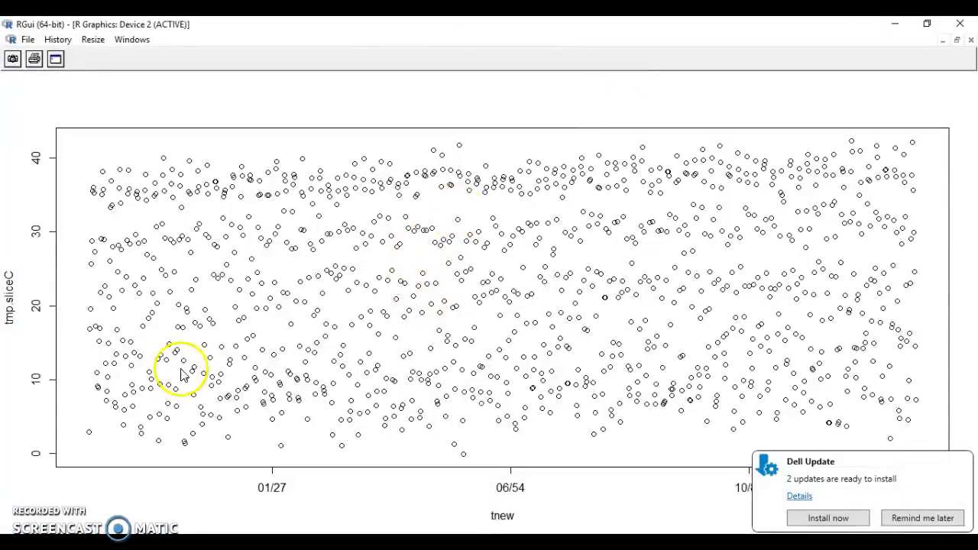
{"action": "mouse_move", "coordinate": [38, 207]}
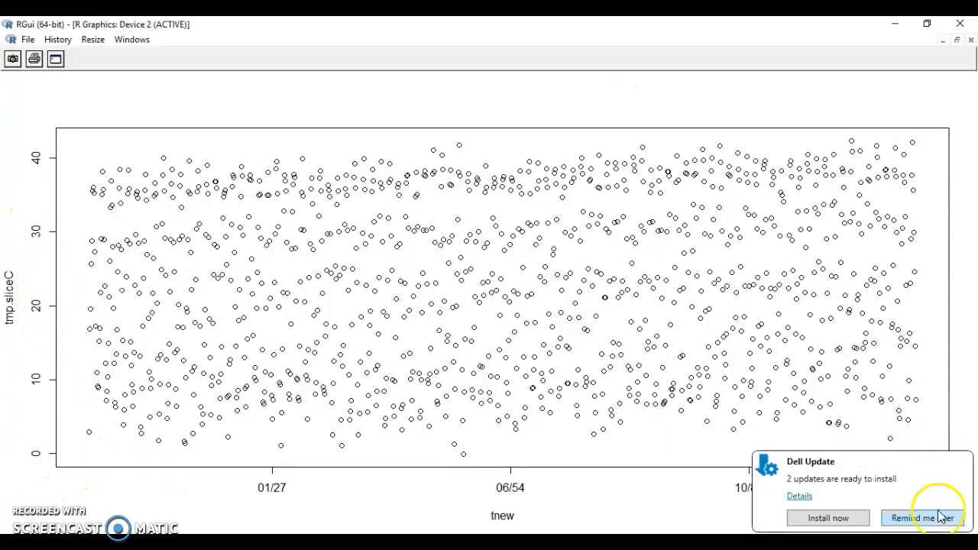
{"action": "left_click", "coordinate": [921, 518]}
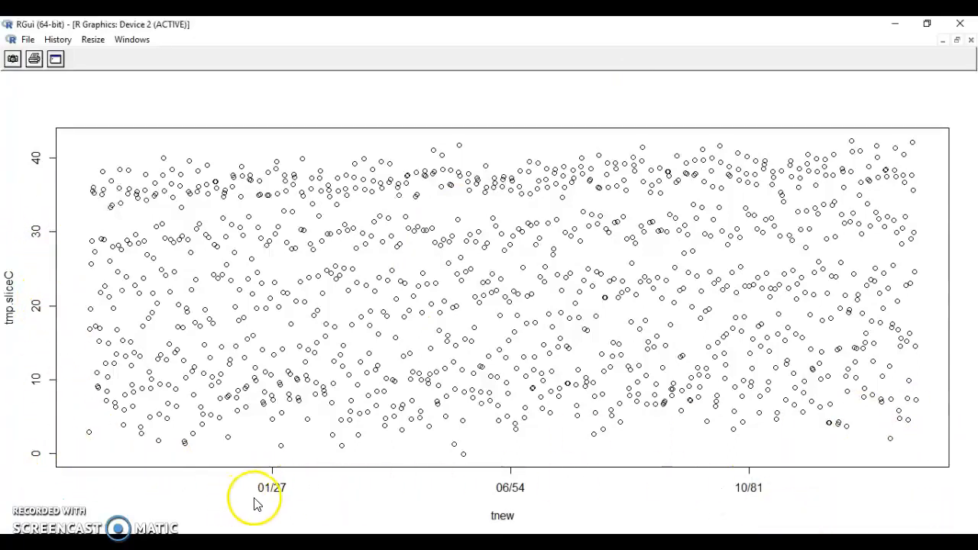
{"action": "mouse_move", "coordinate": [748, 470]}
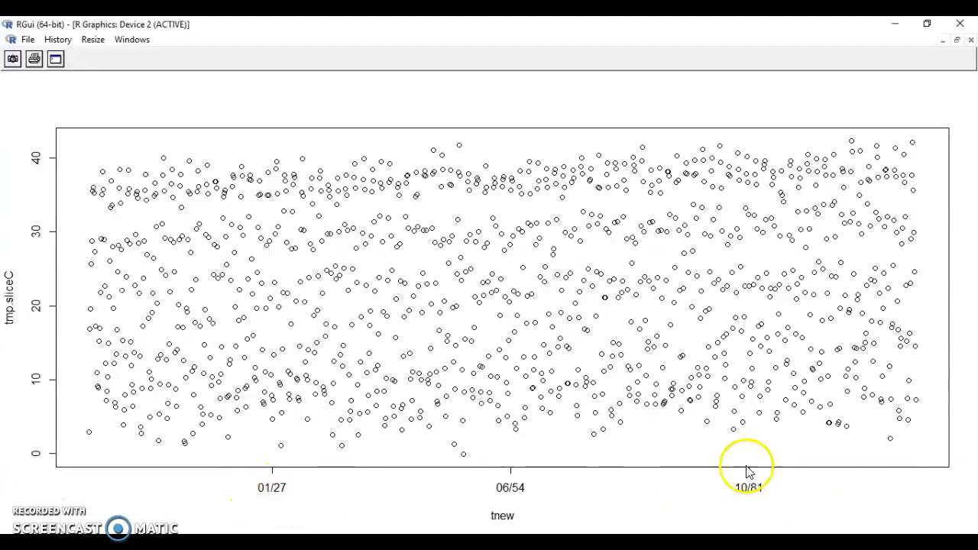
{"action": "mouse_move", "coordinate": [4, 443]}
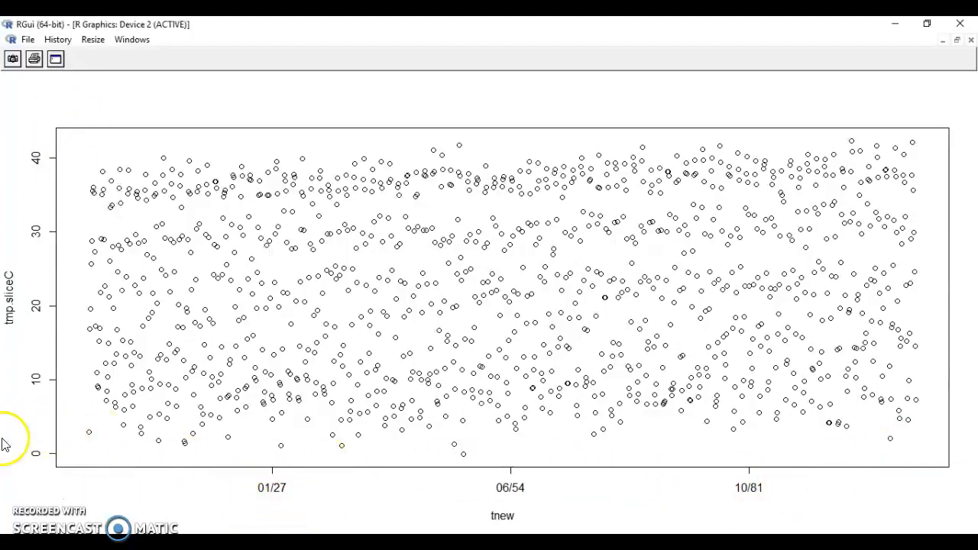
{"action": "mouse_move", "coordinate": [126, 399]}
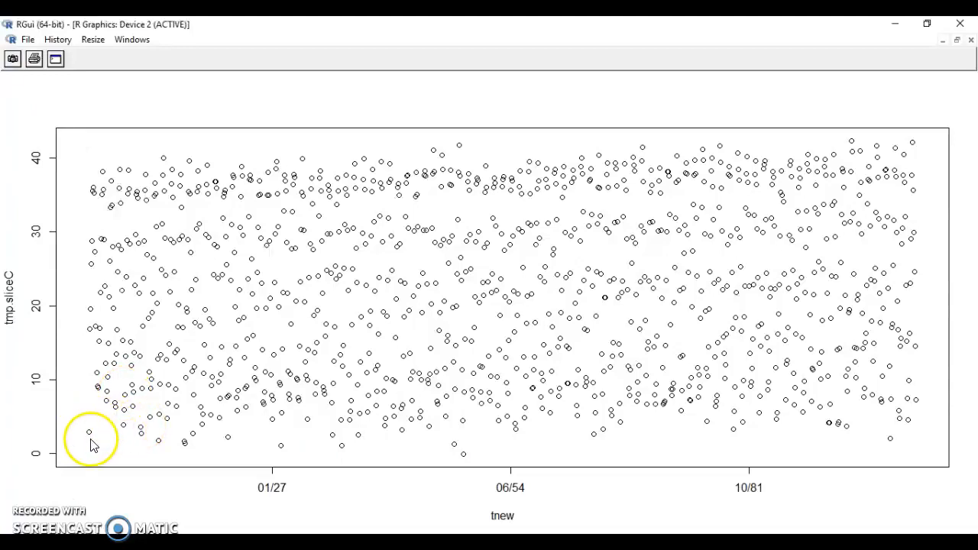
{"action": "mouse_move", "coordinate": [948, 506]}
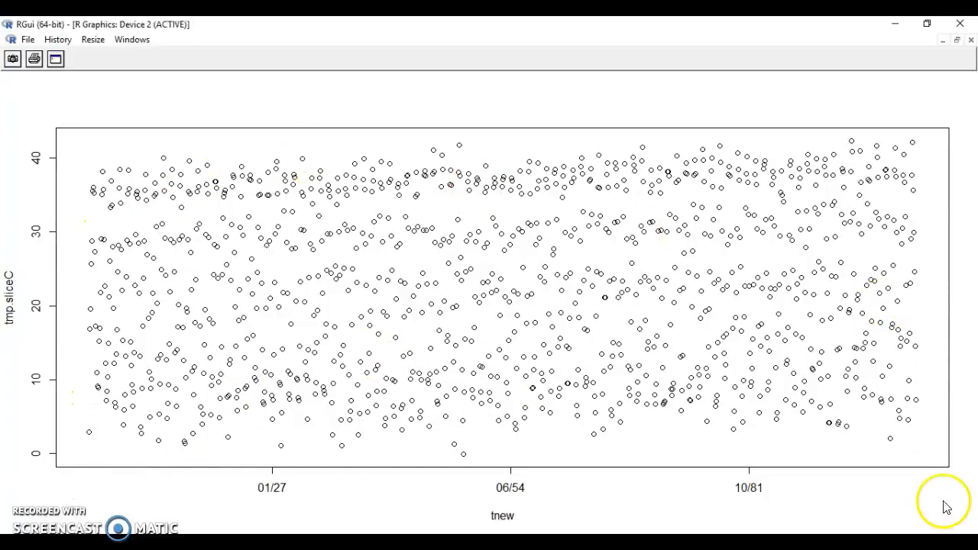
{"action": "mouse_move", "coordinate": [604, 489]}
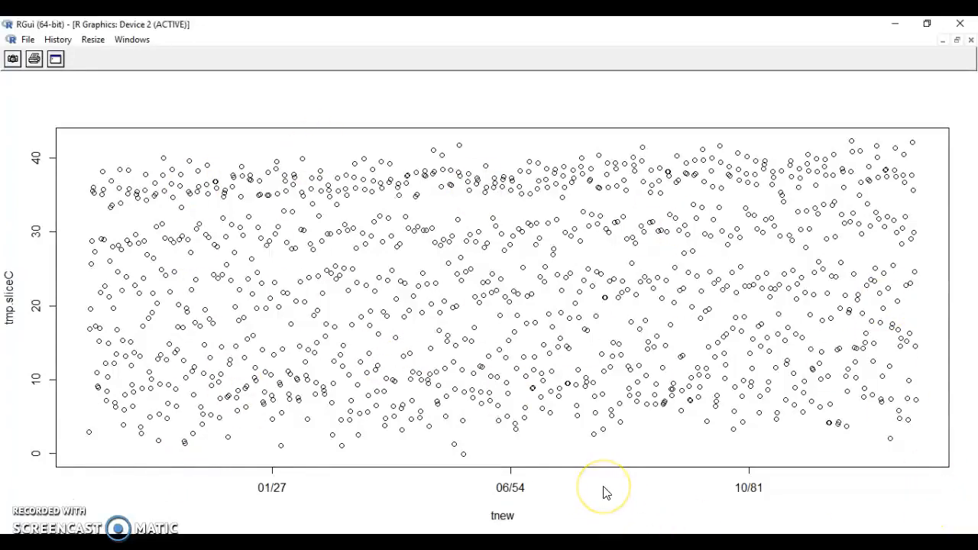